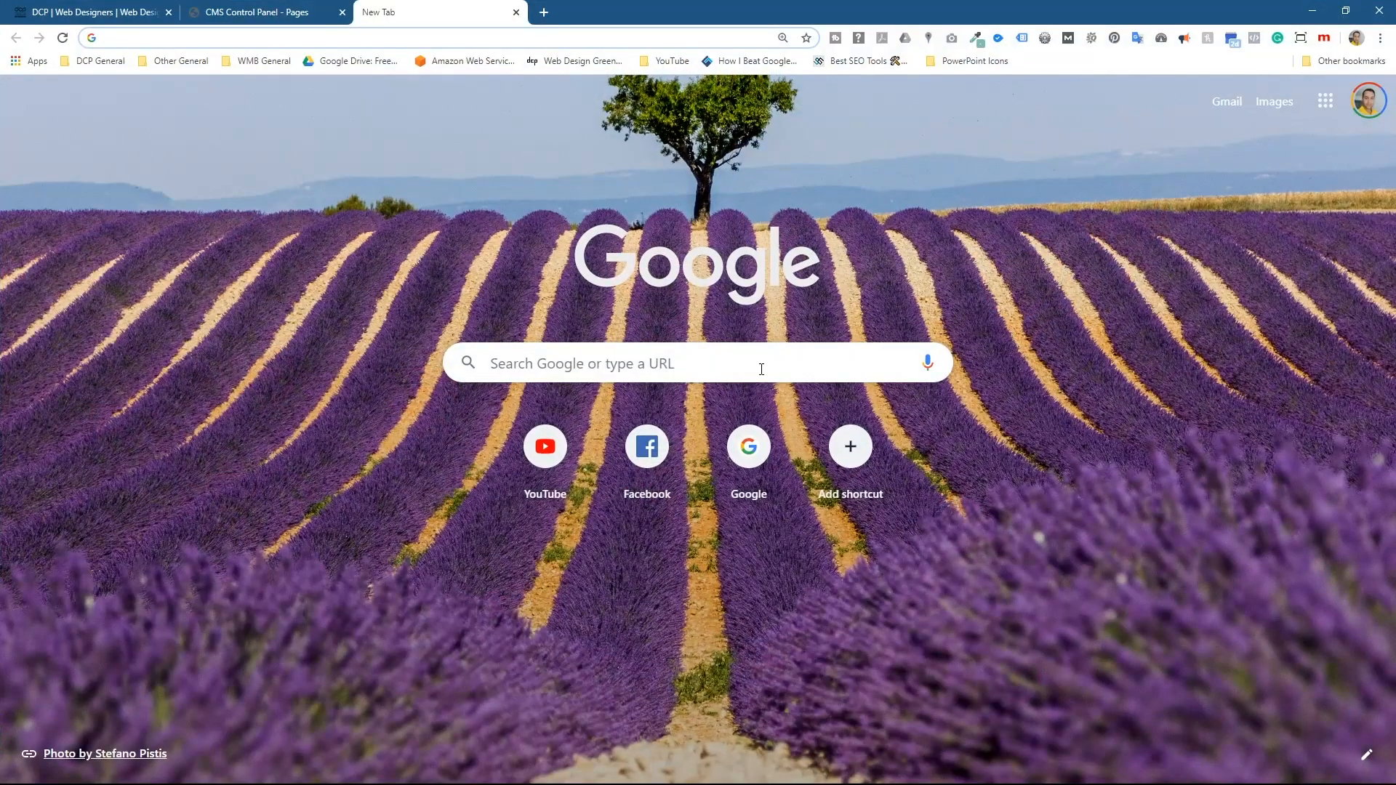
Step: Search Google for 'google maps' and go to the Google Maps site from the results
text(google maps)
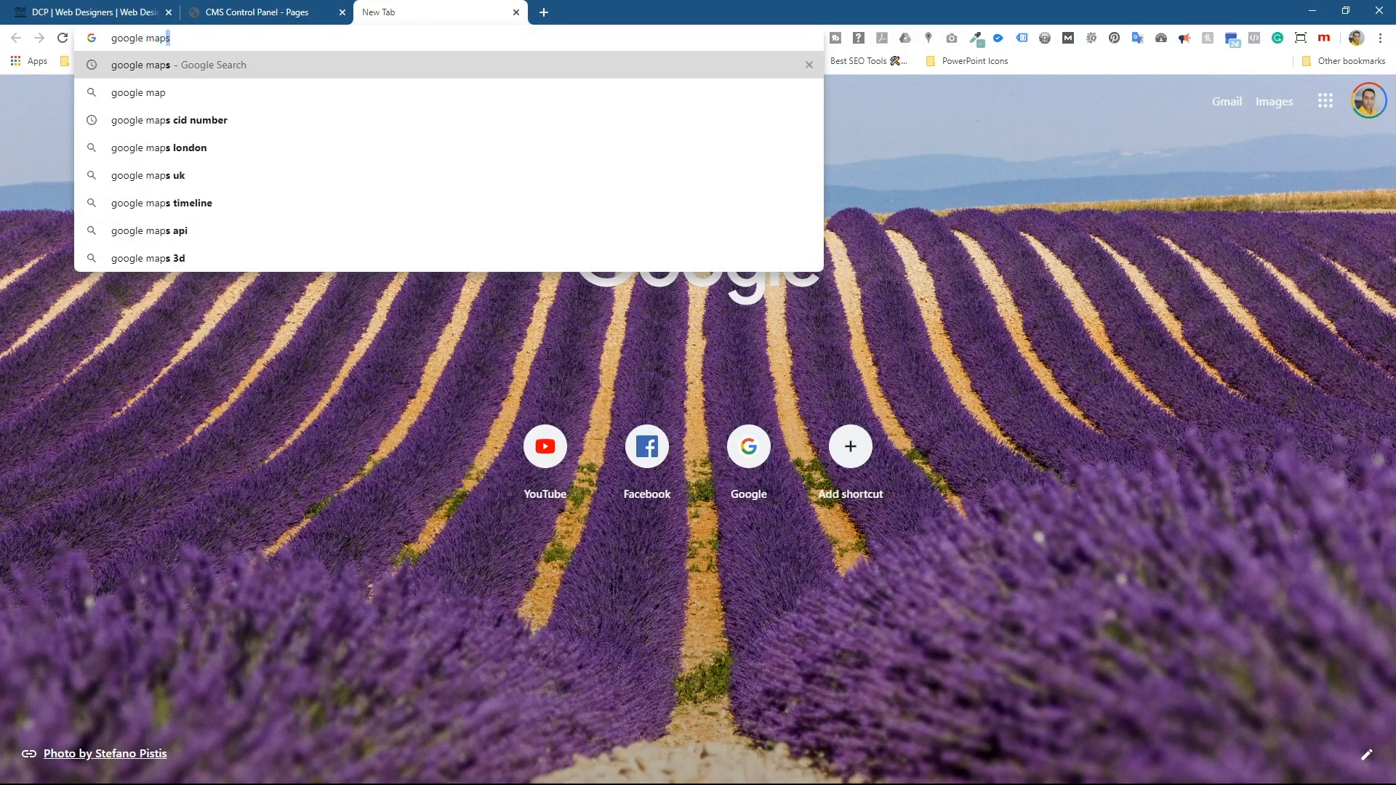
key(Return)
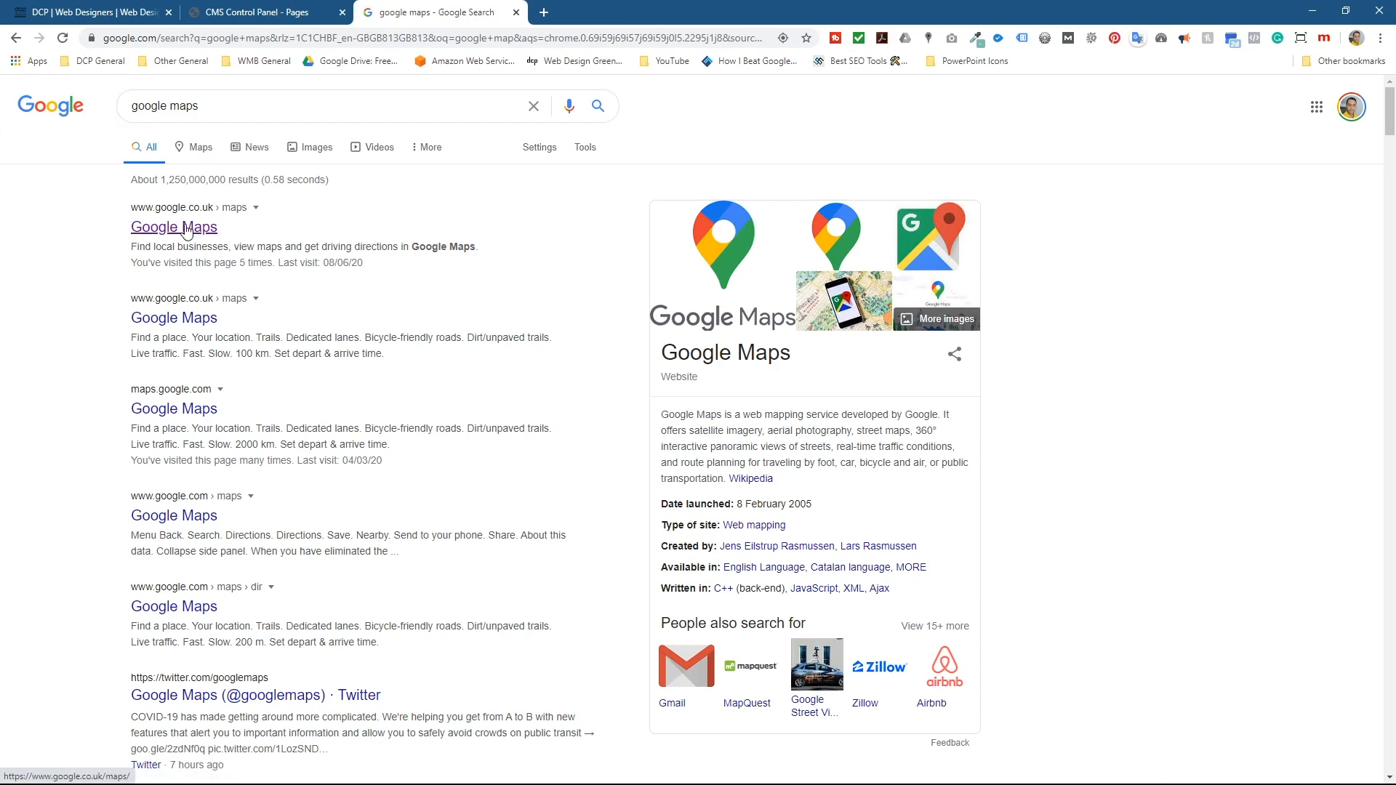
click(173, 227)
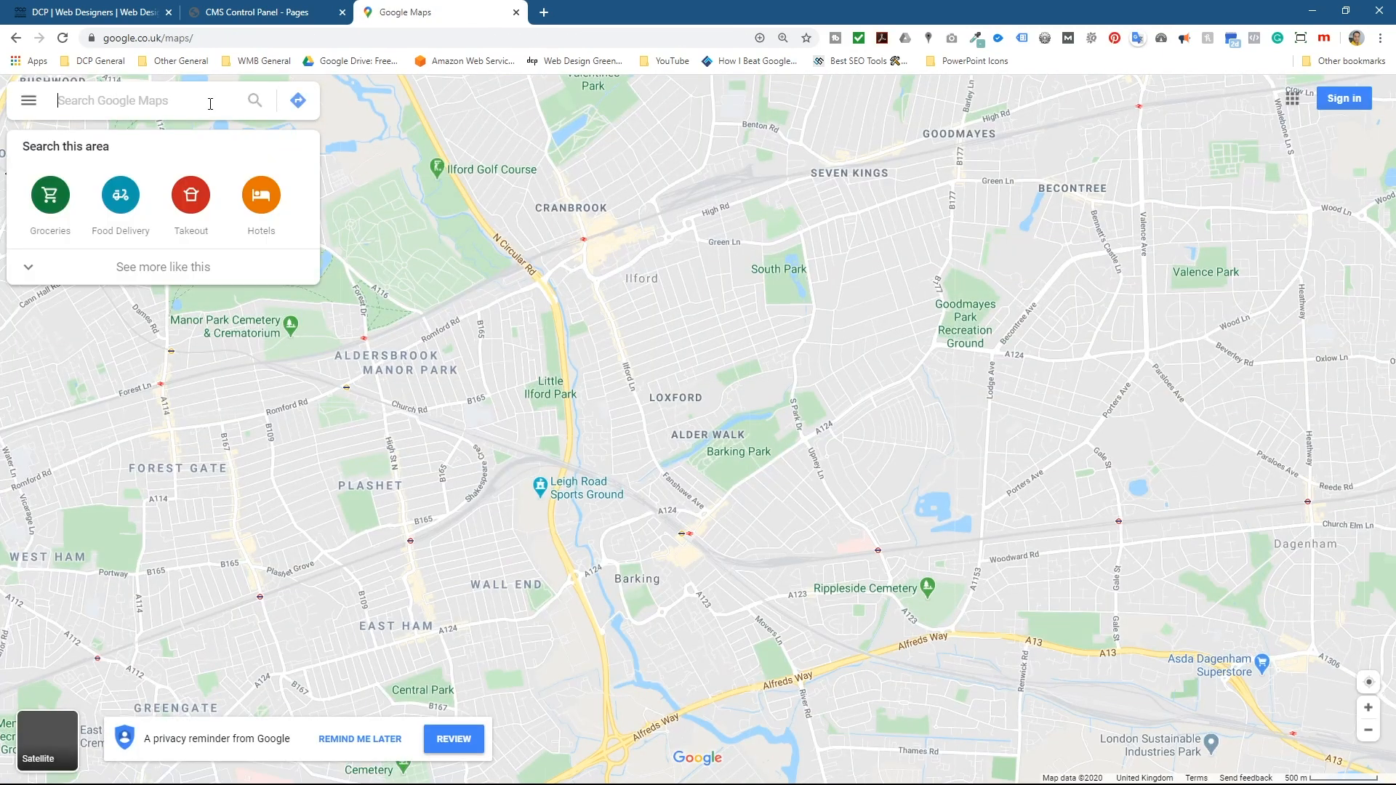
Step: Find the DCP Web Designers listing on Khartoum Rd and copy its Embed a map HTML code
text(dcp web designers)
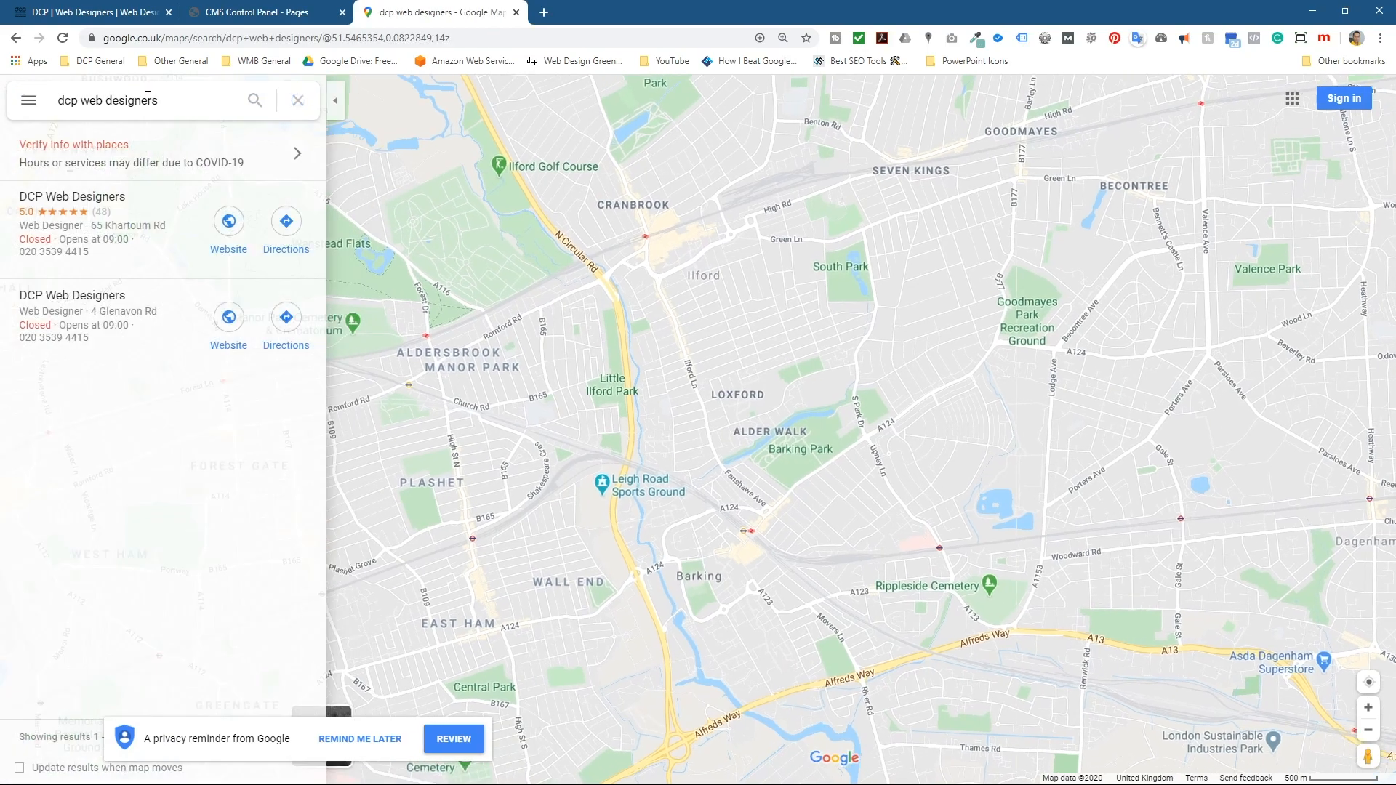
click(72, 196)
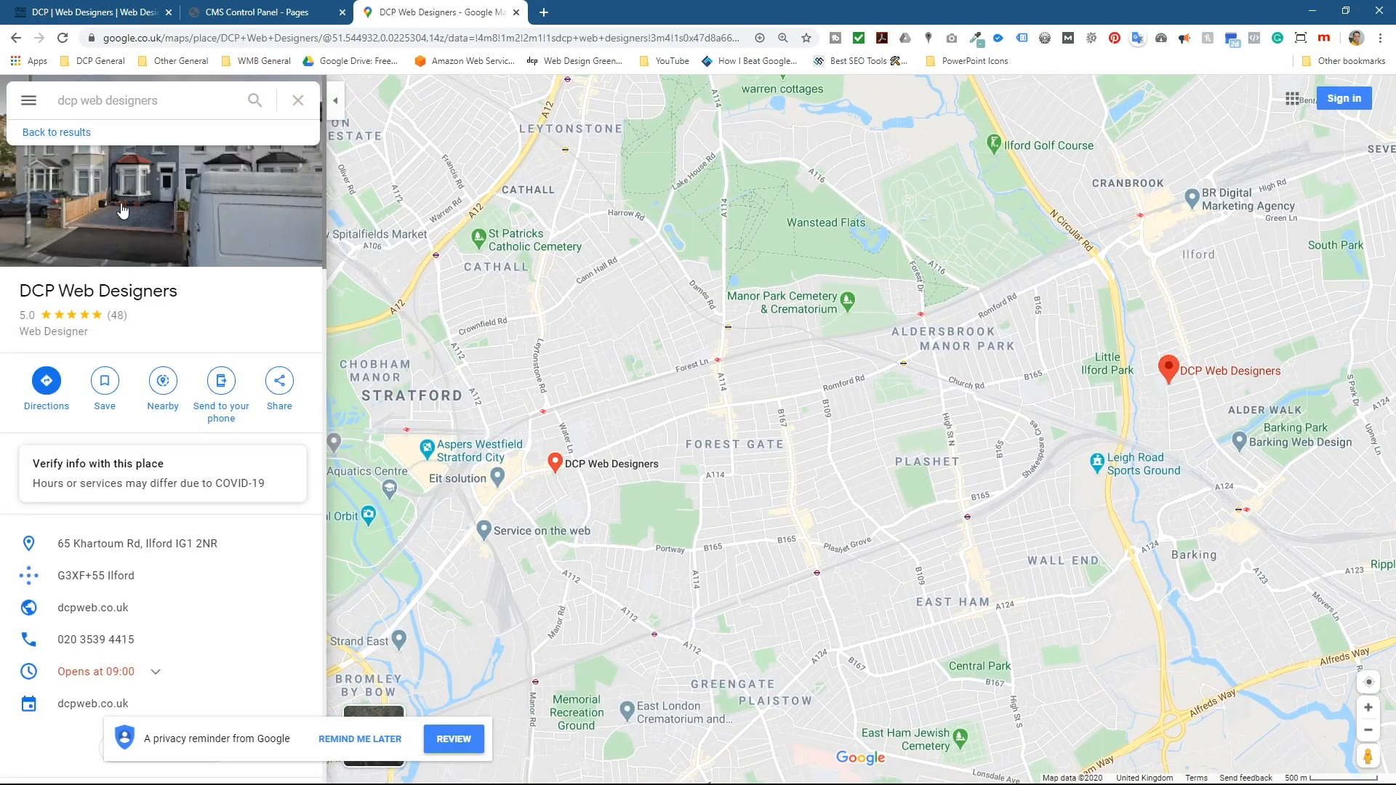
mouse_move(278, 380)
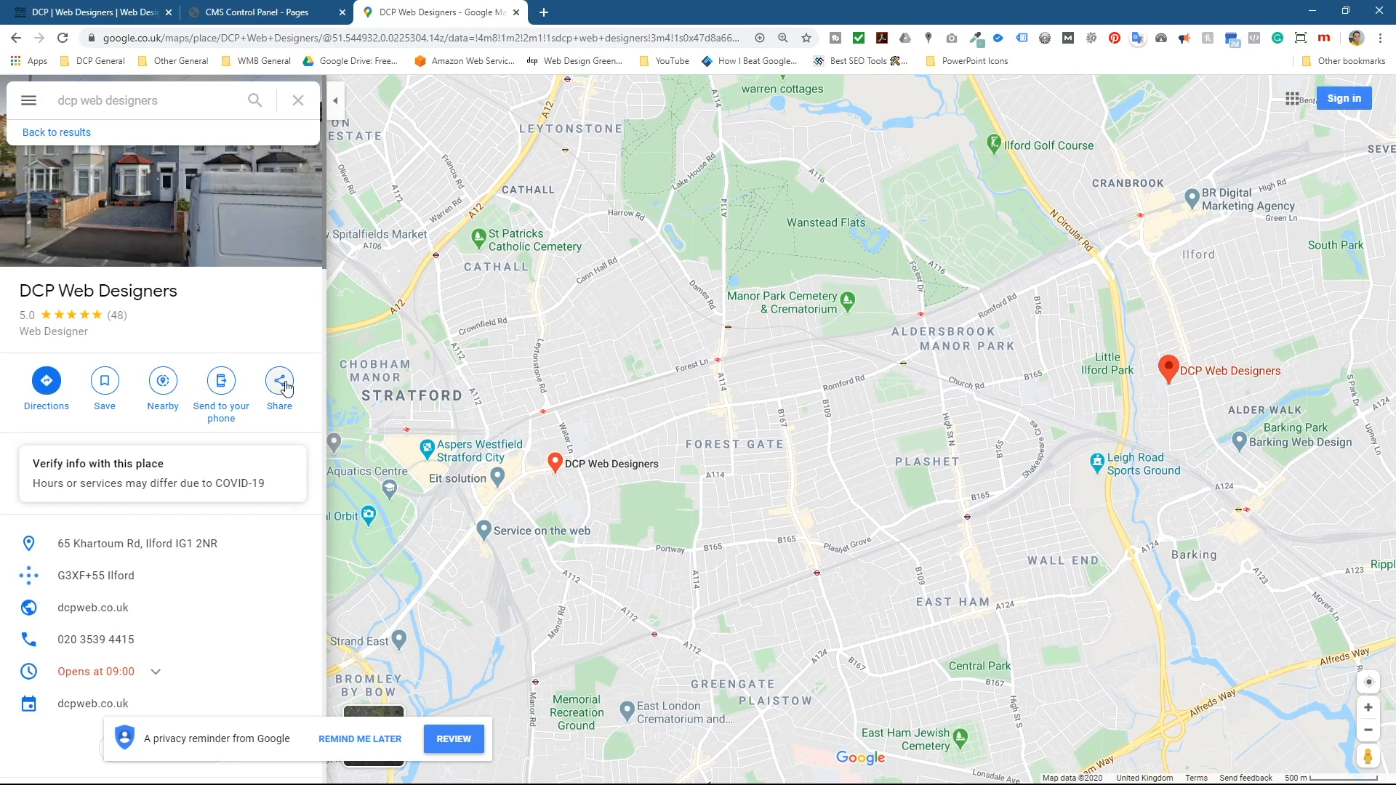
click(278, 380)
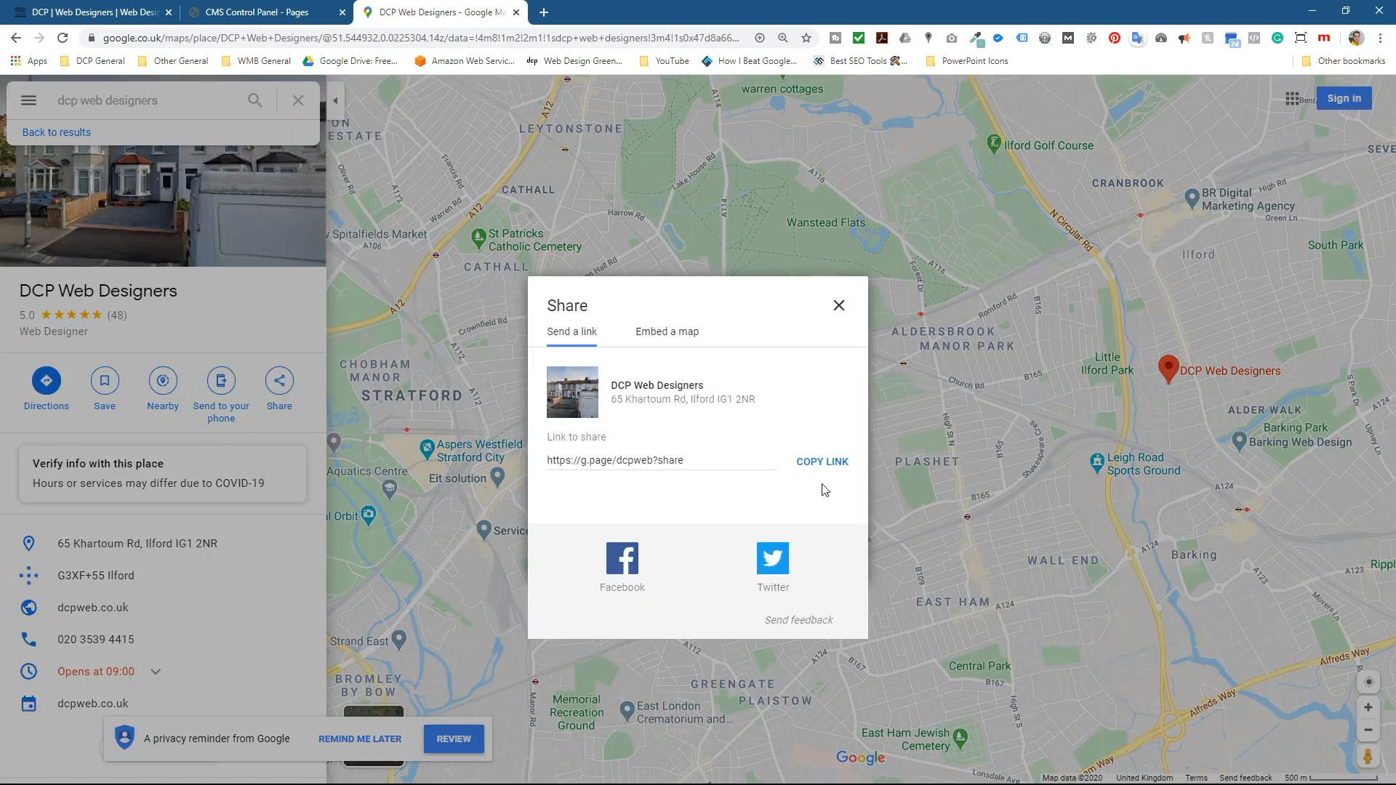
click(666, 332)
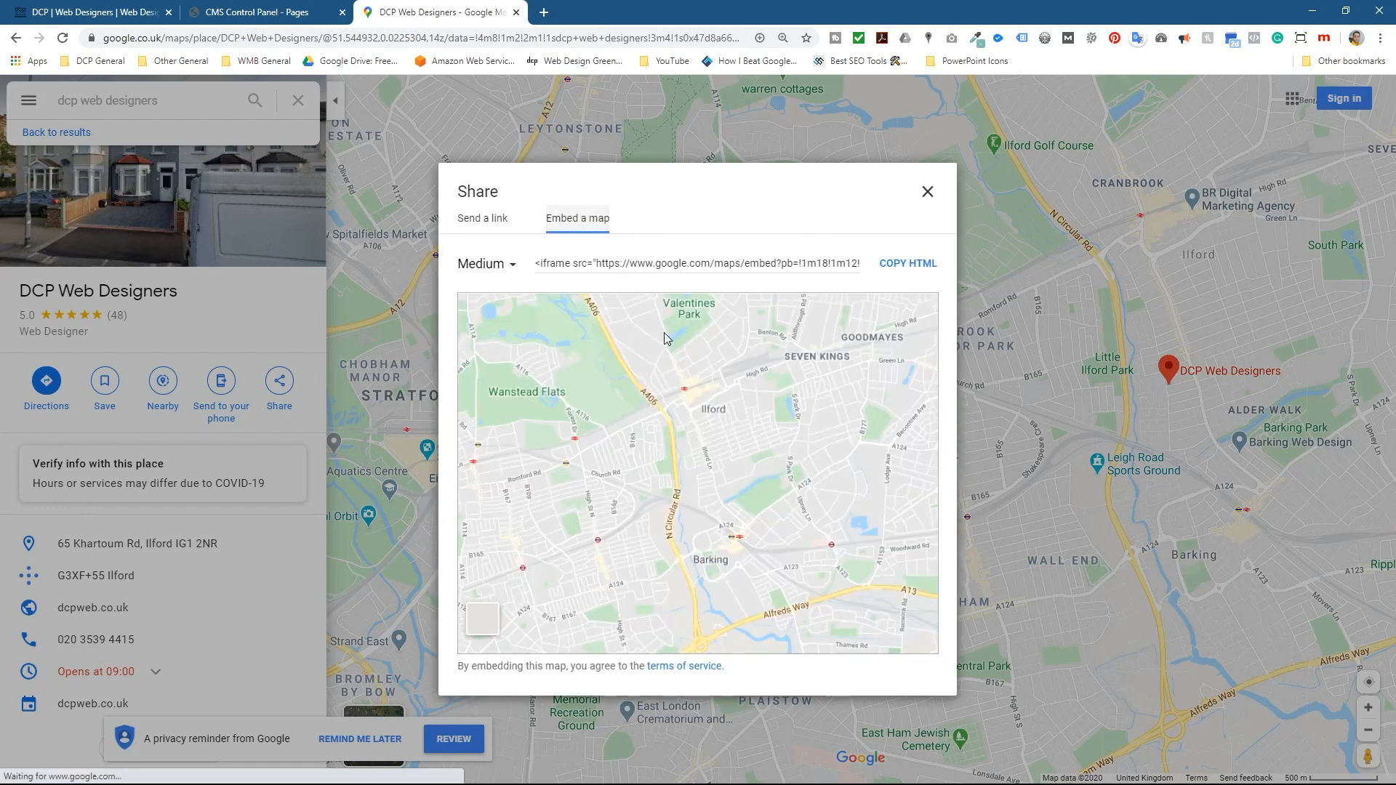
click(695, 263)
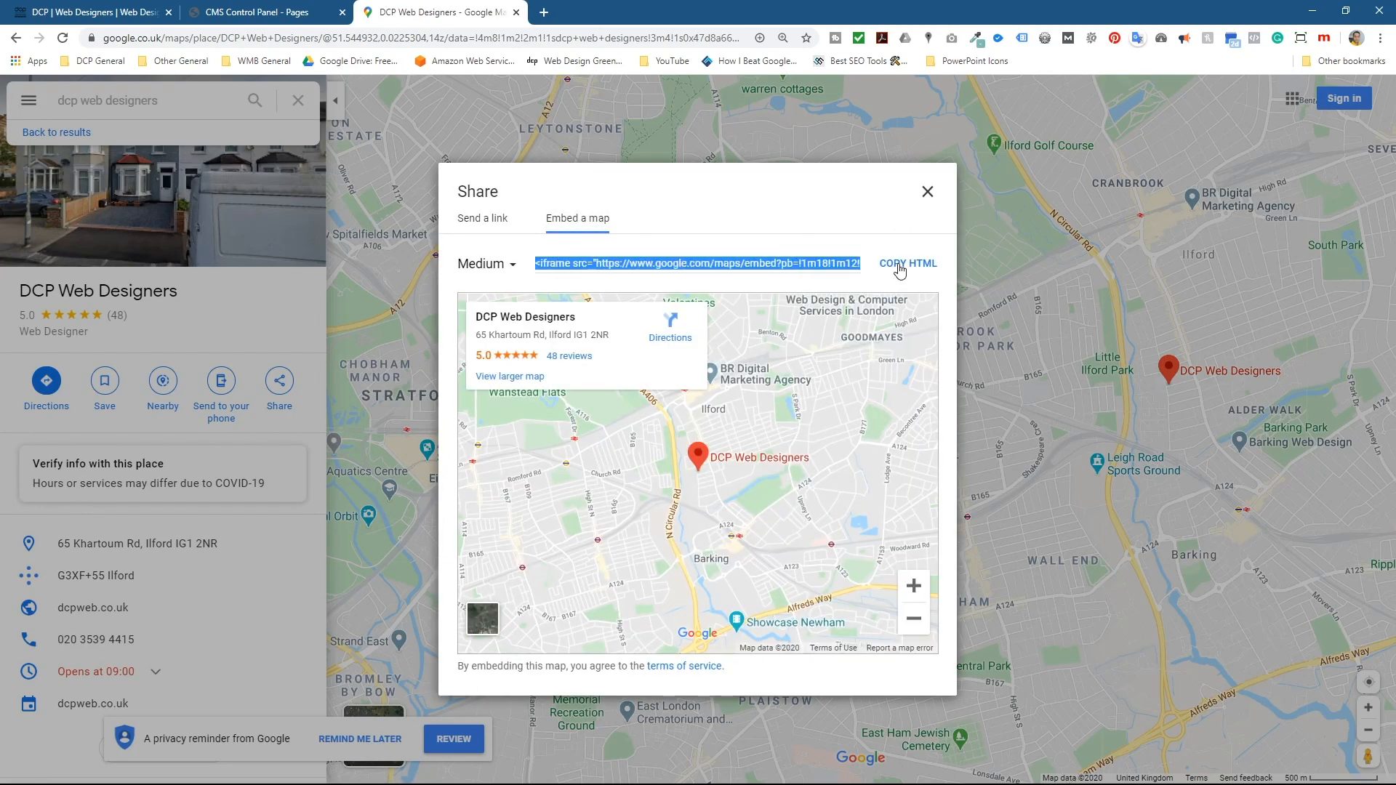
Step: Browse the DCP site via Blog and Tutorial Categories, then land on the Contact page
click(89, 12)
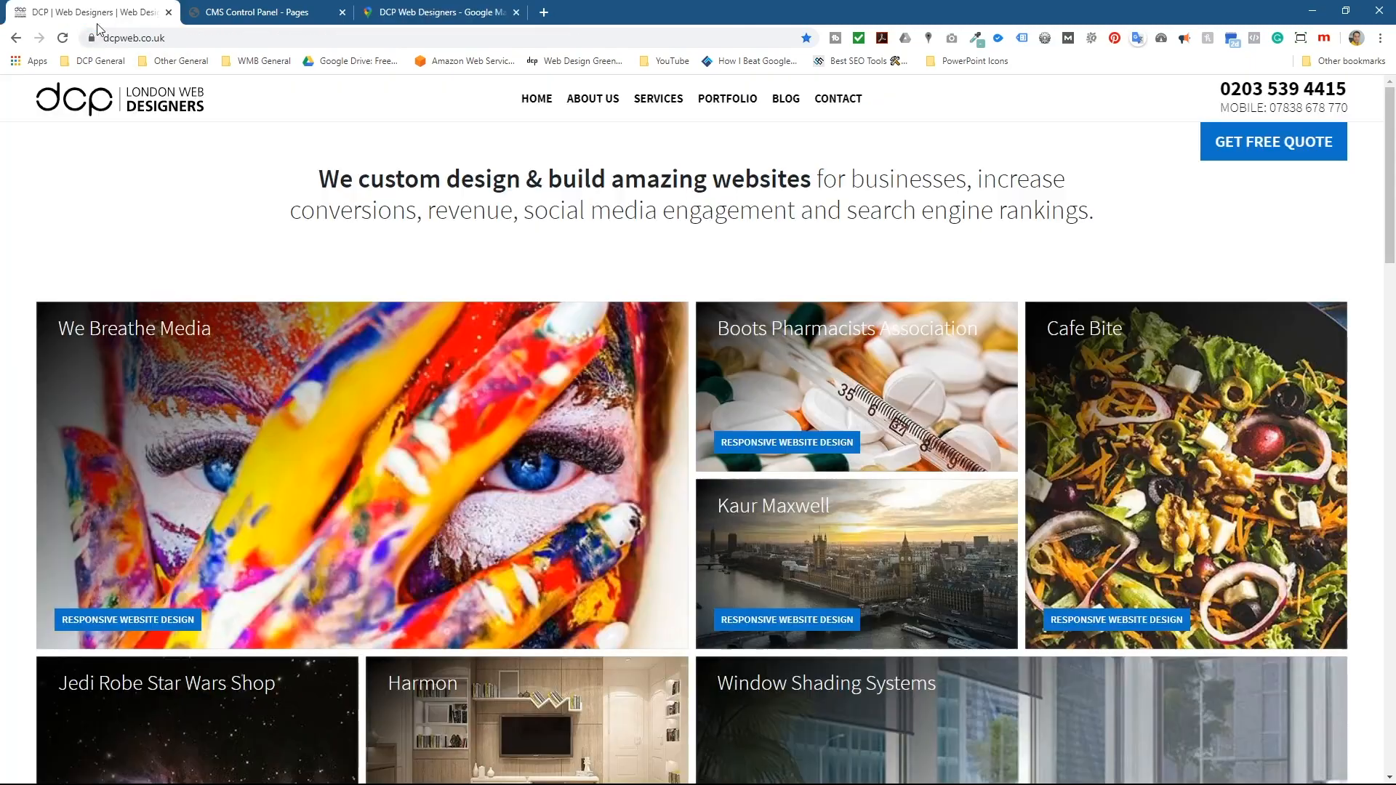
scroll(down, 3)
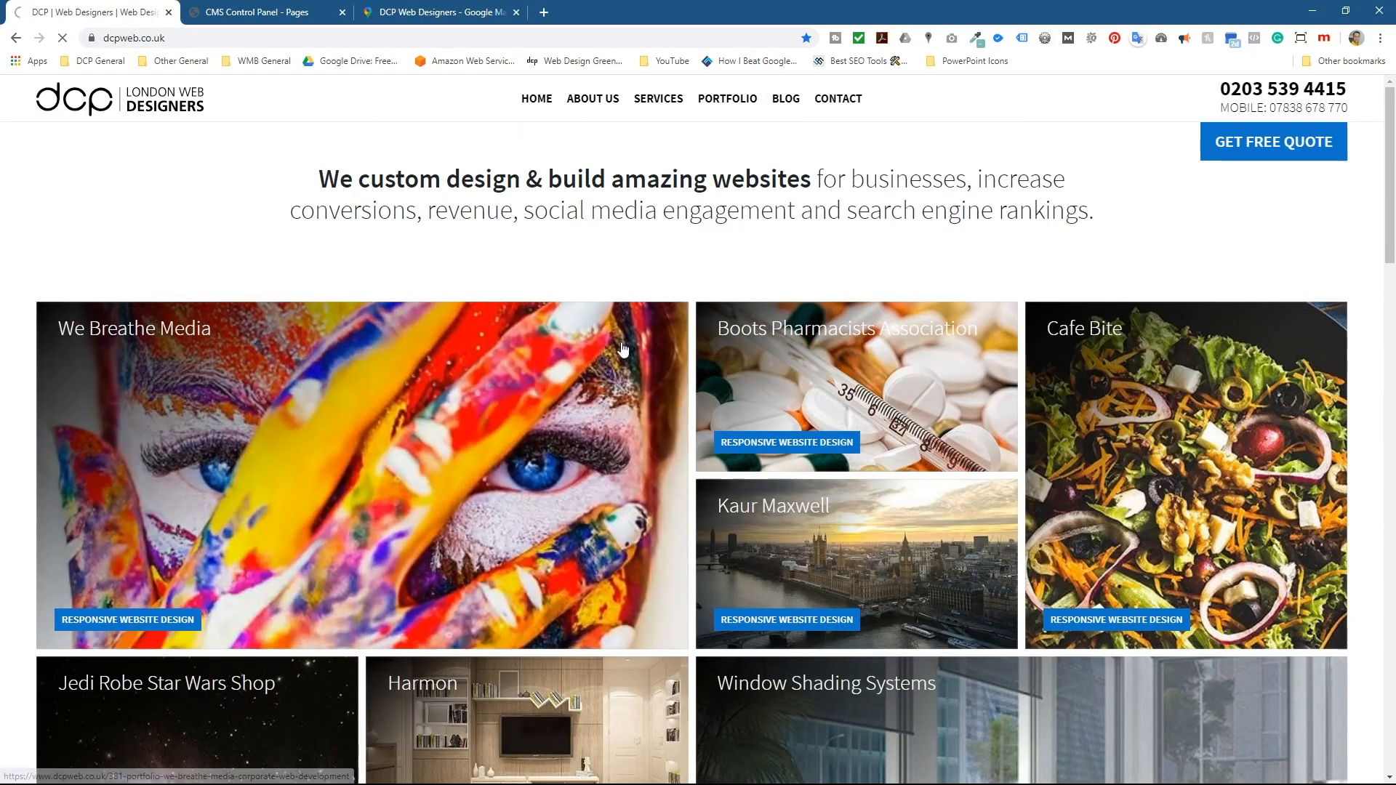
click(784, 99)
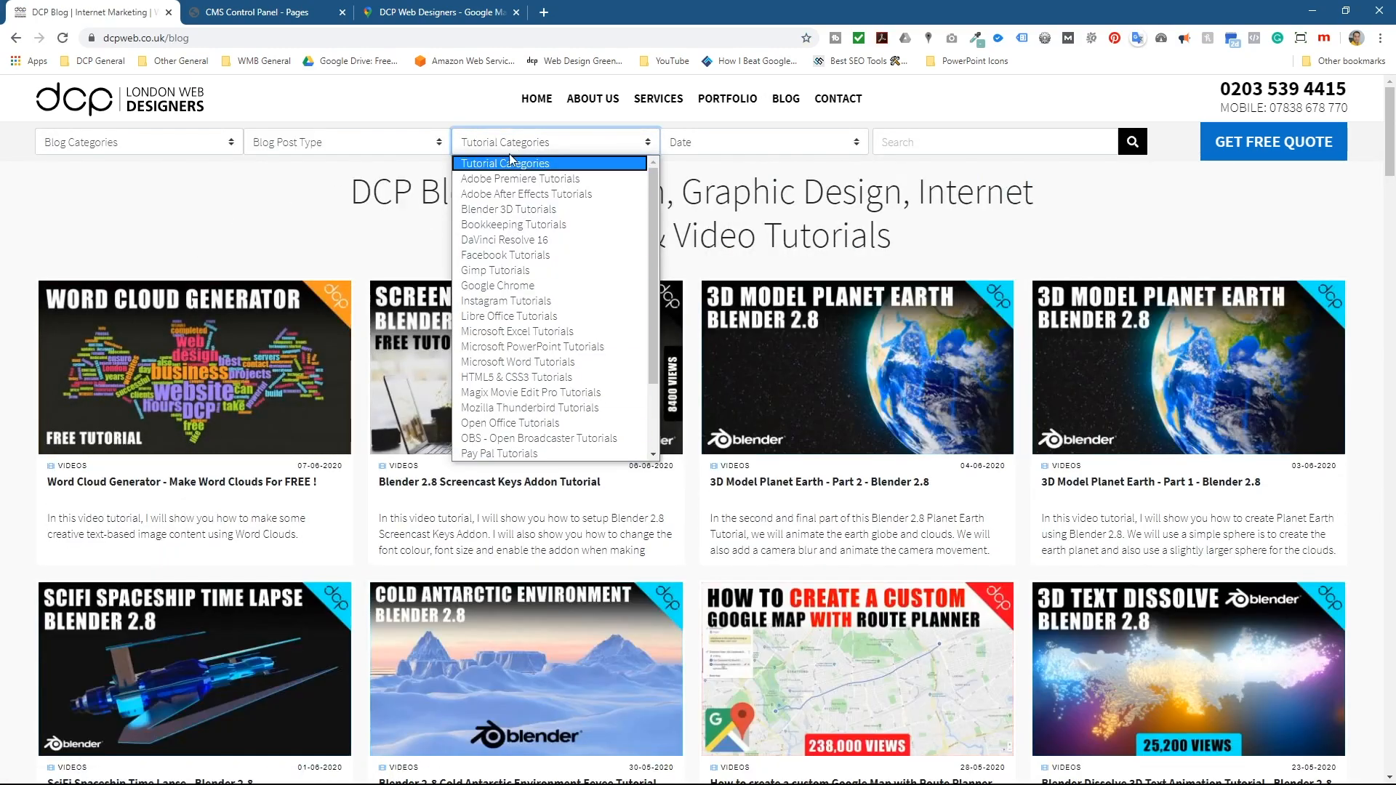
click(218, 208)
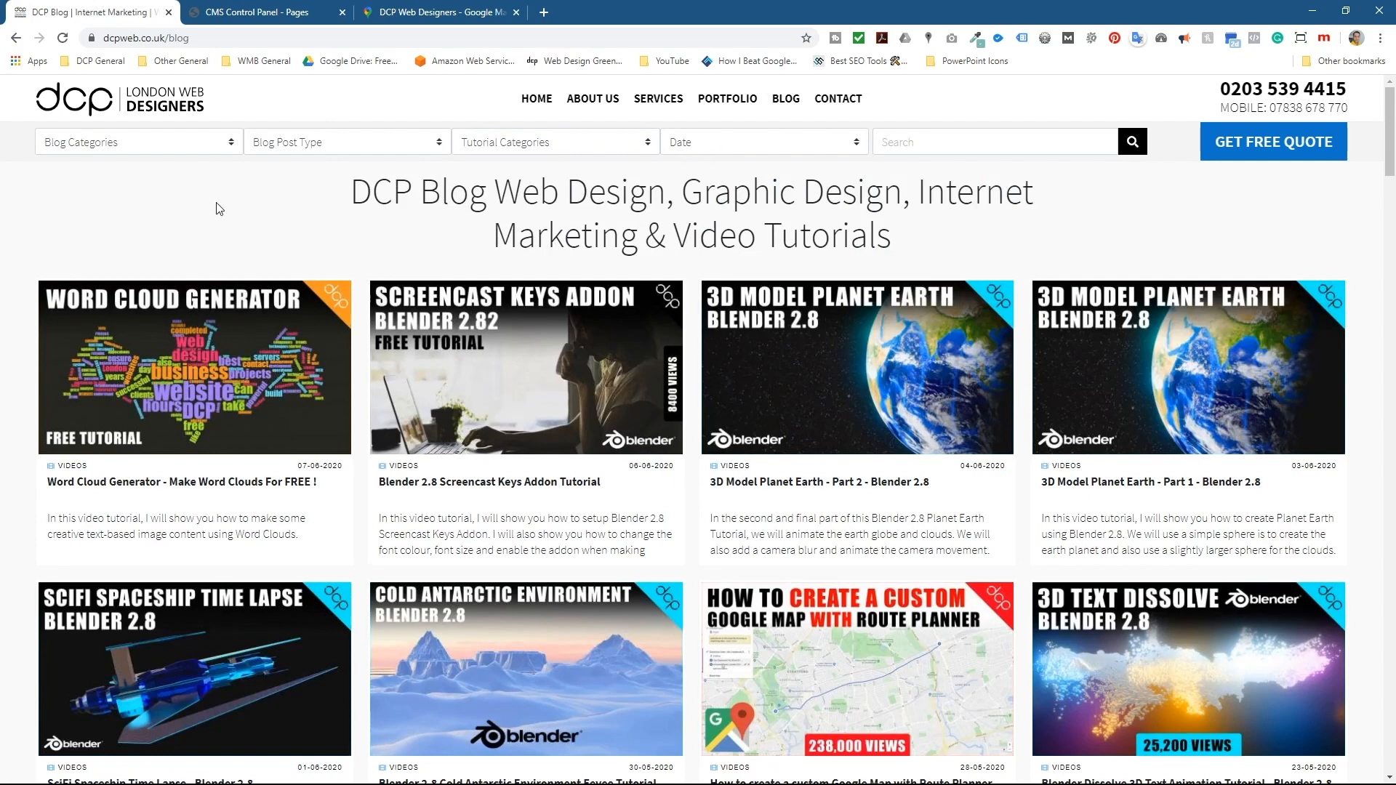
click(837, 98)
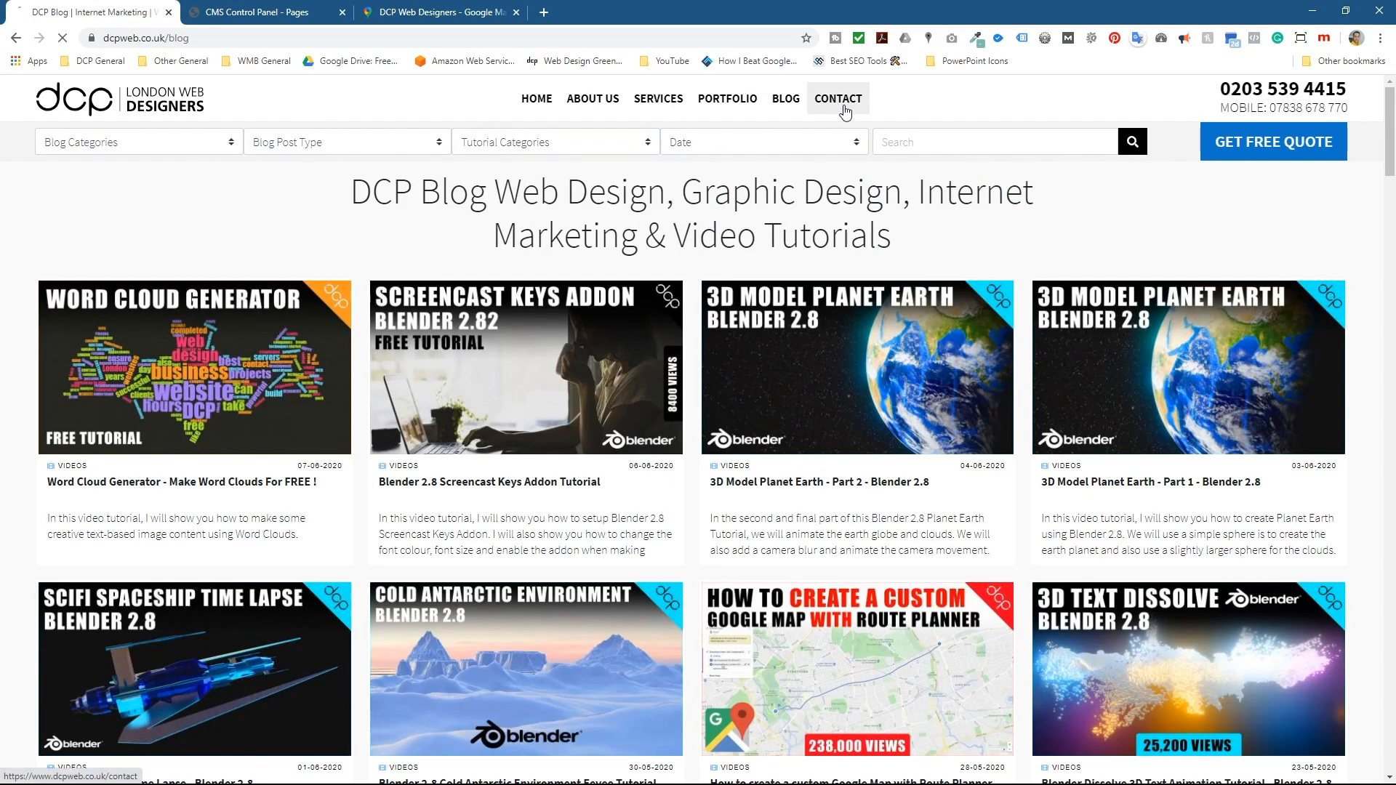
click(836, 99)
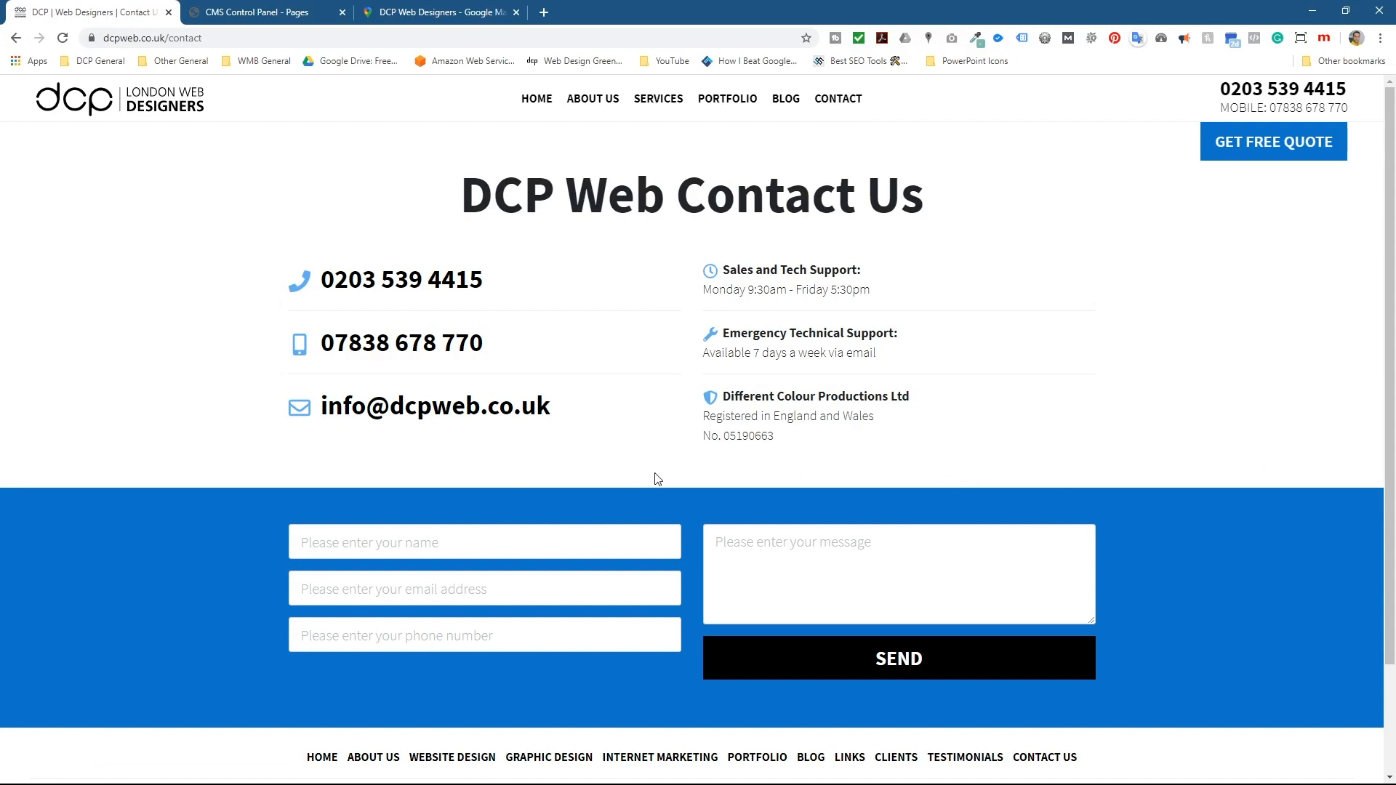
mouse_move(570, 522)
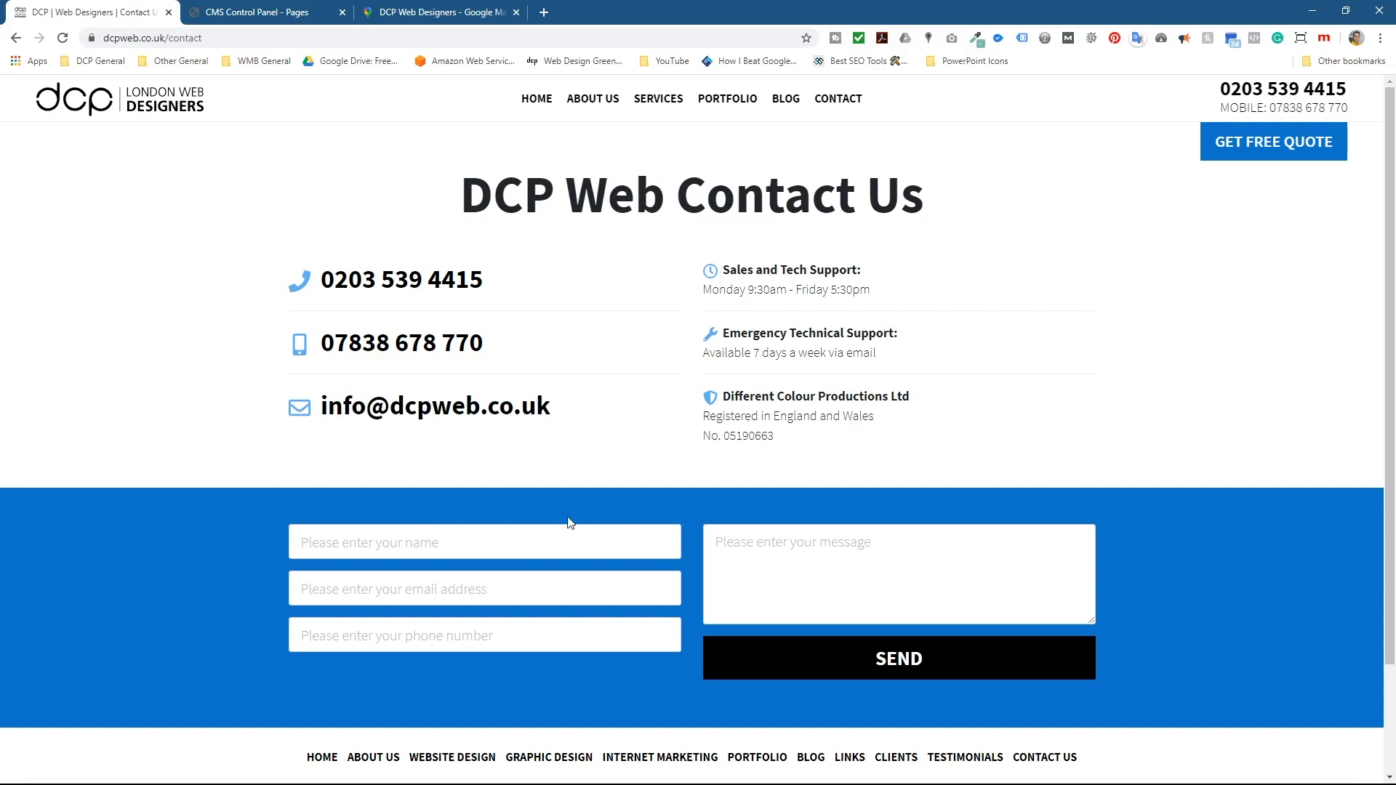
Step: Copy the DCP Web Designers embed HTML again from the Google Maps share window
click(259, 11)
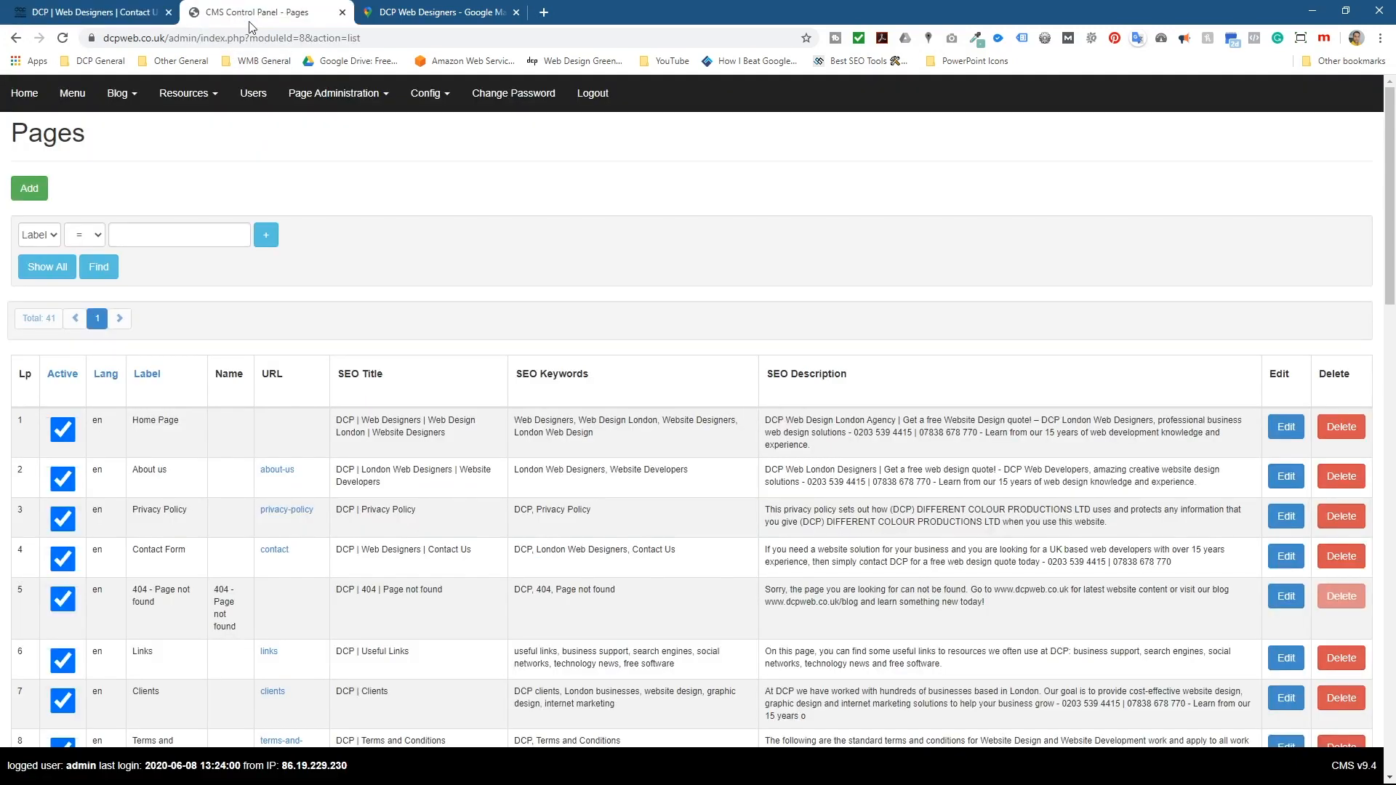
mouse_move(401, 195)
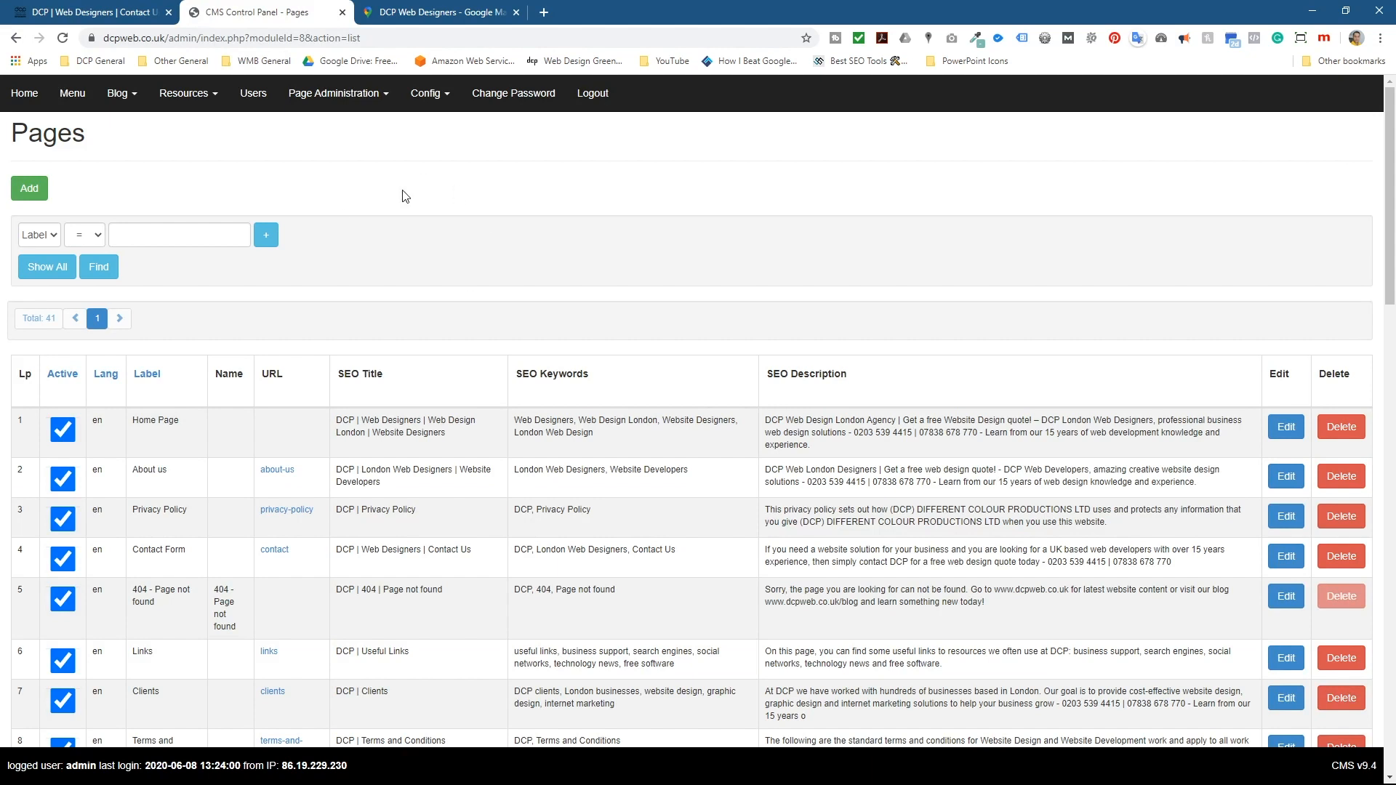
mouse_move(502, 550)
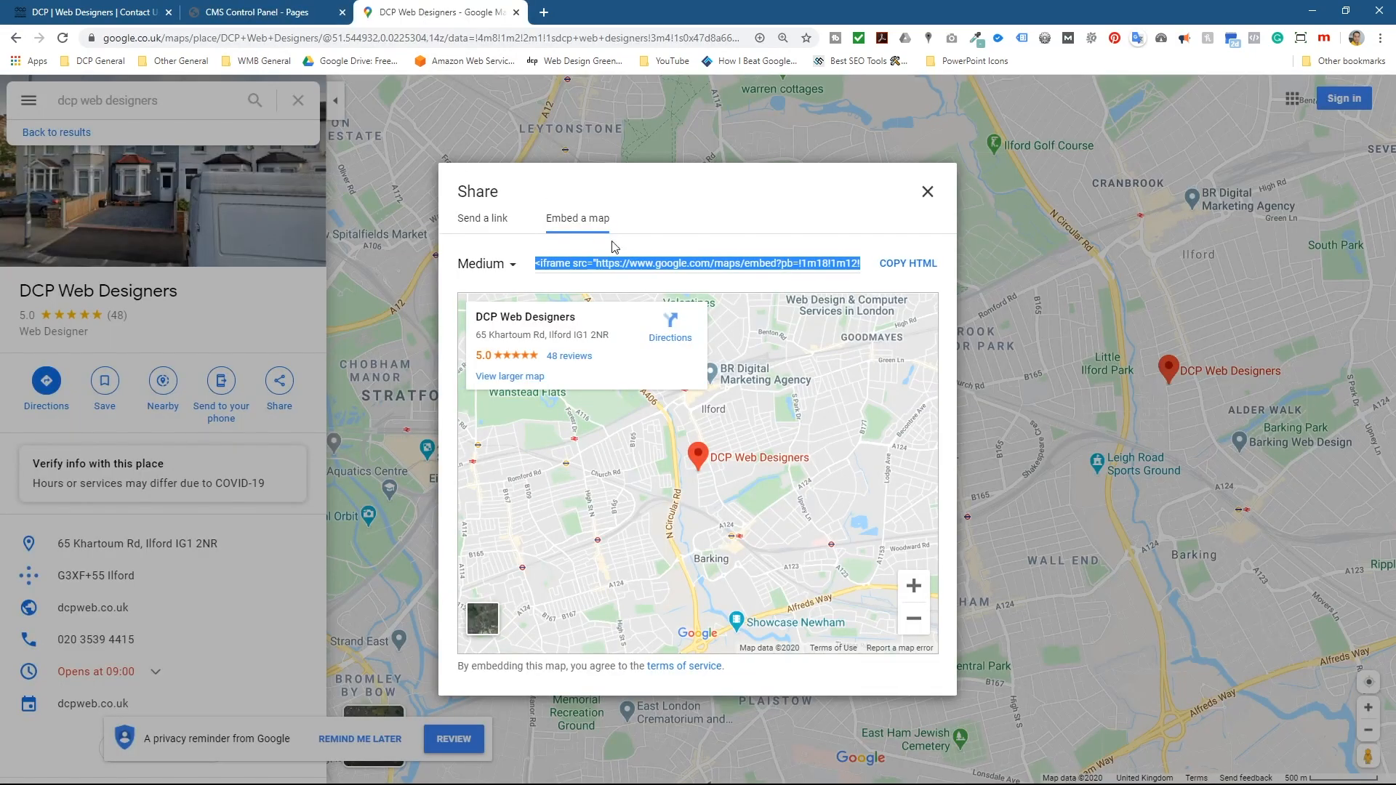
click(908, 263)
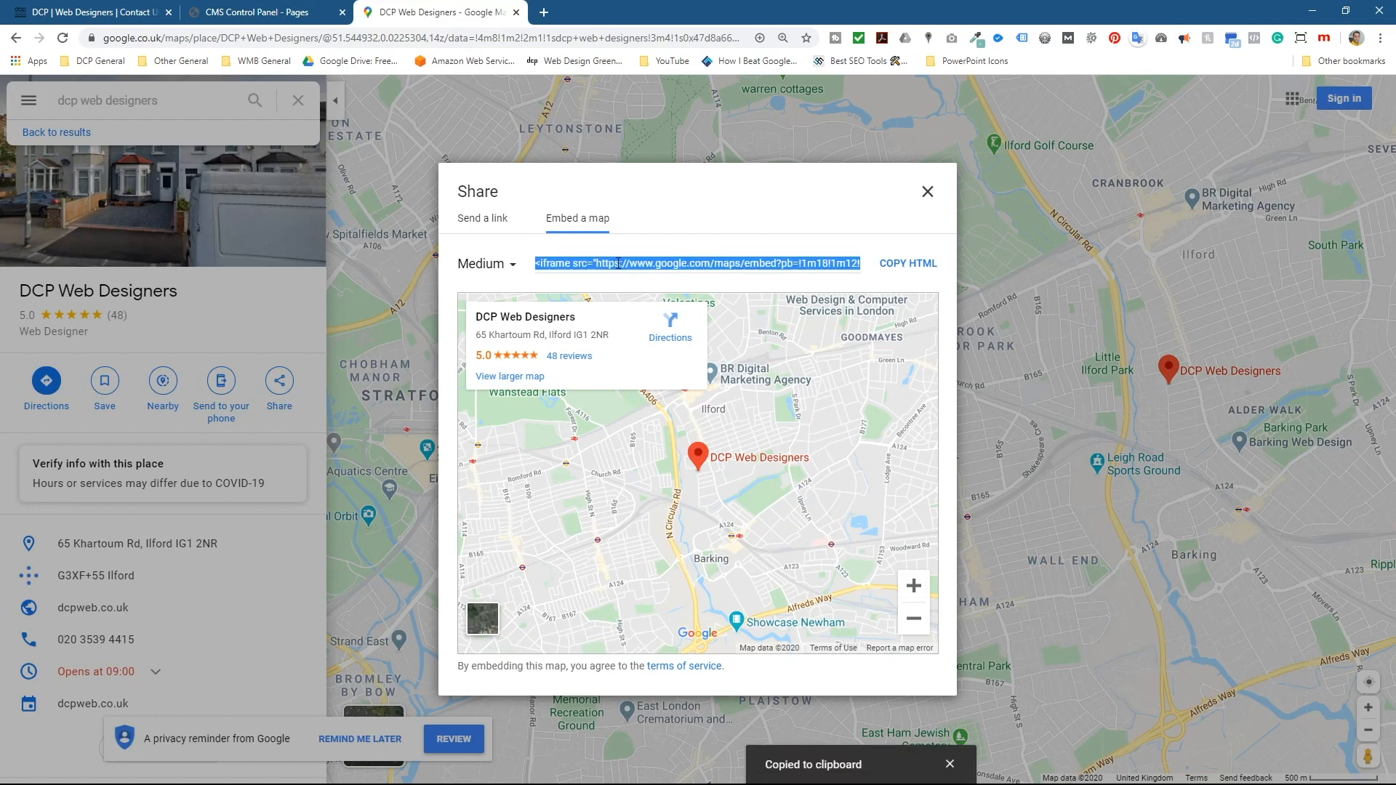
mouse_move(578, 220)
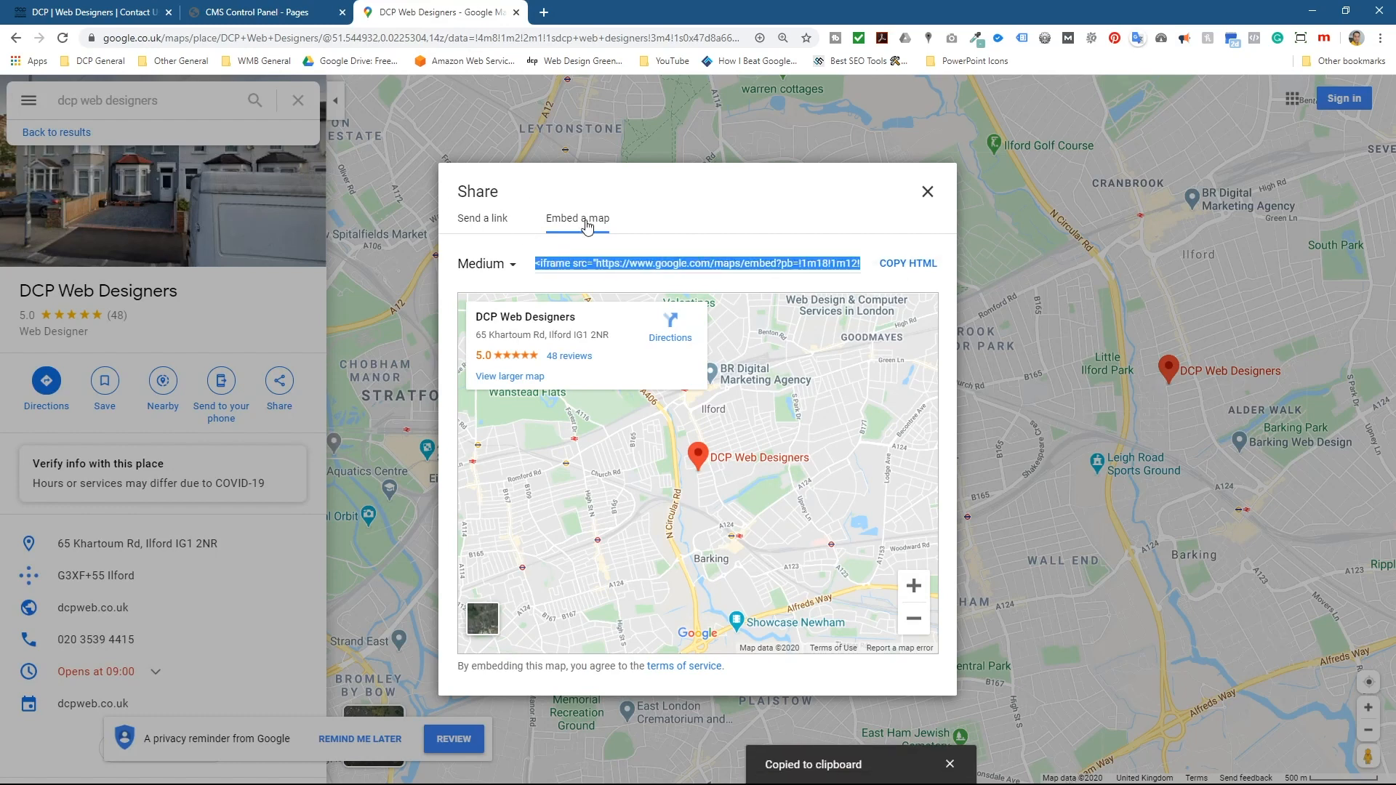
Step: Edit the Contact Form page in the CMS with its content editor maximised
click(258, 12)
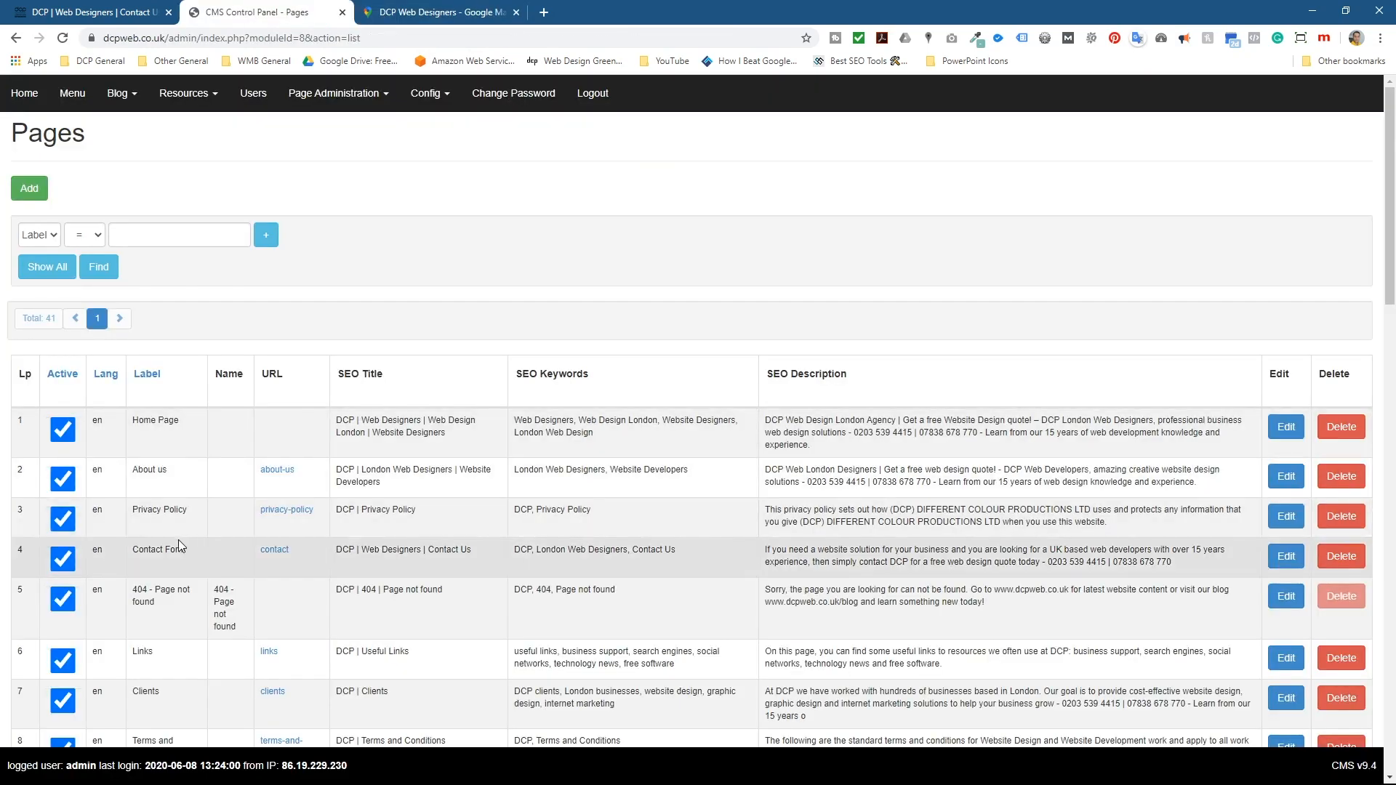
click(1284, 556)
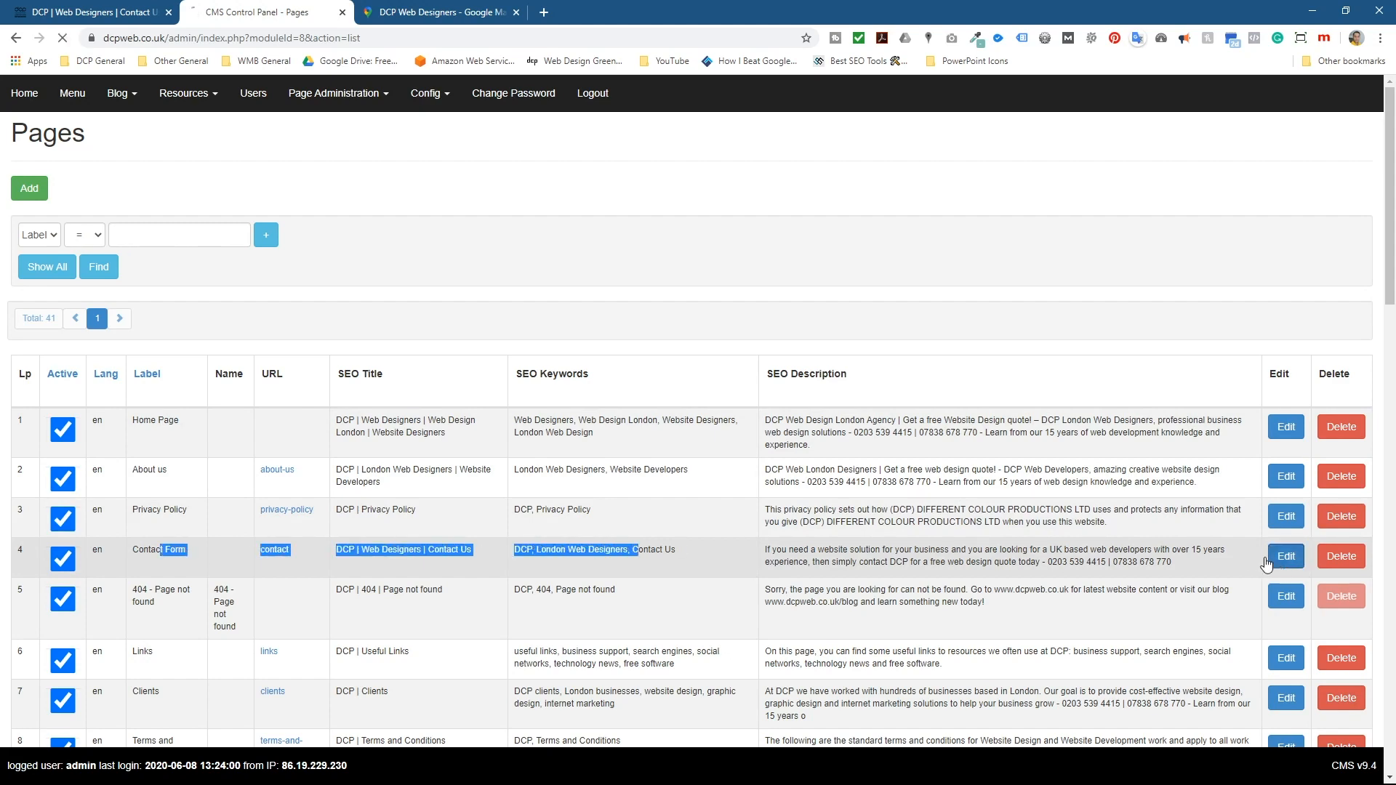
click(1284, 555)
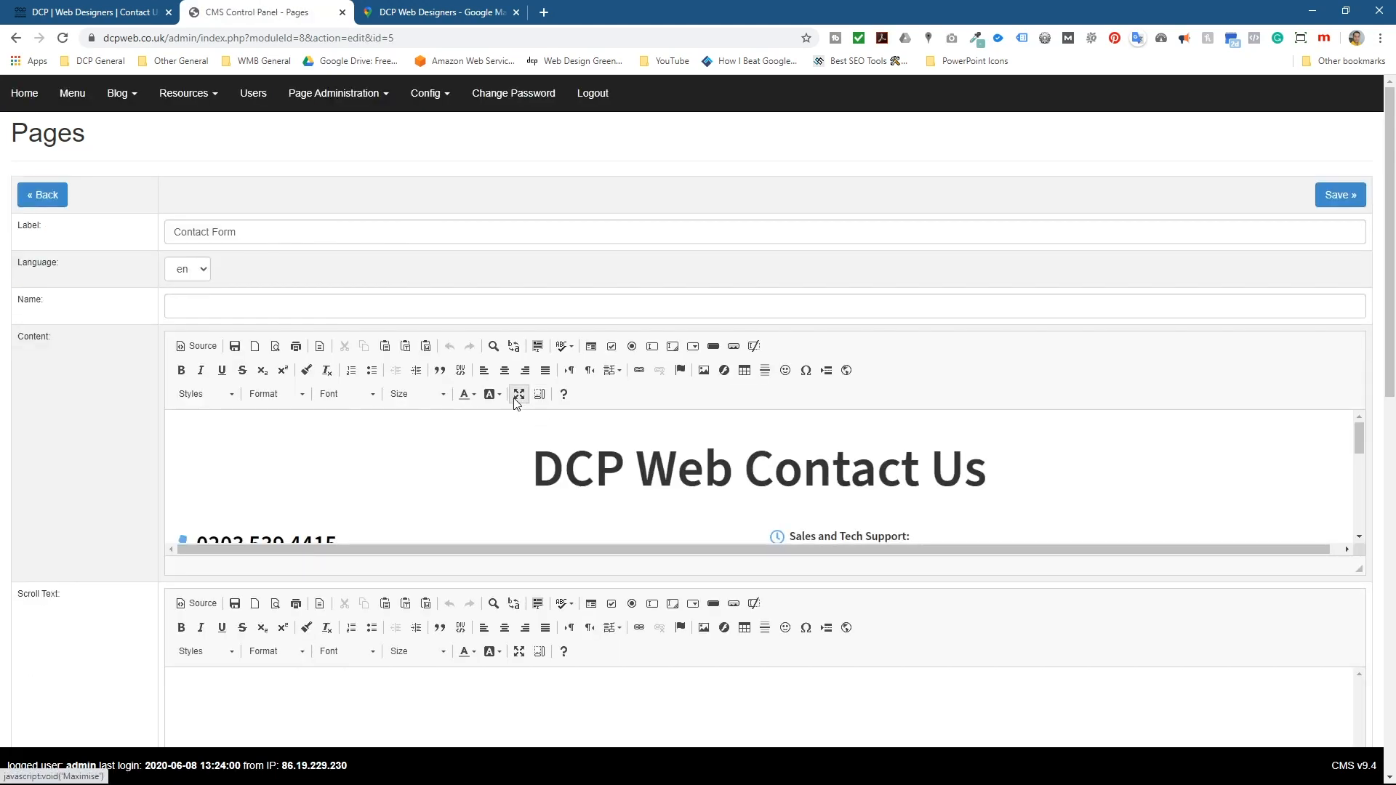
click(519, 394)
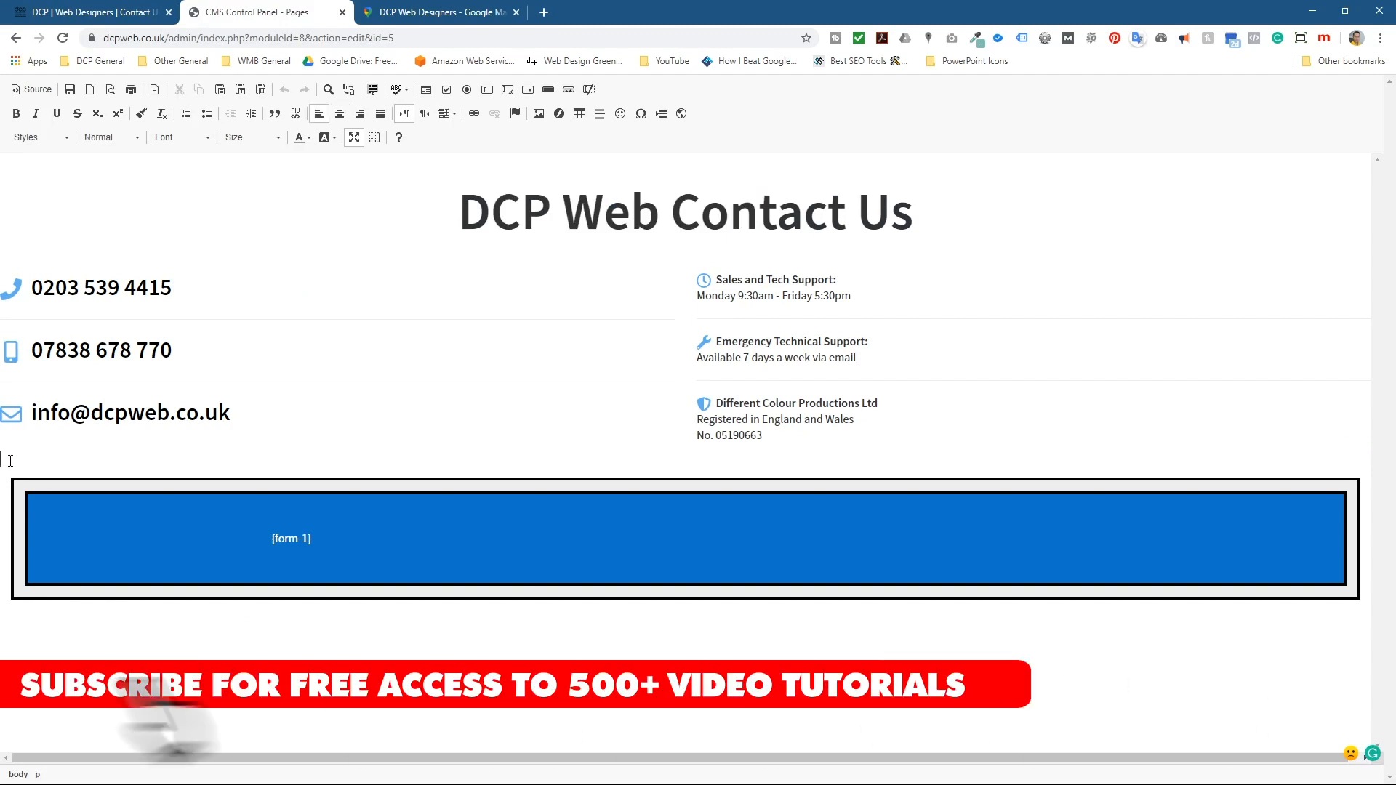
Step: Add an 'add map' placeholder below the contact details and view the page as HTML source
text(add map)
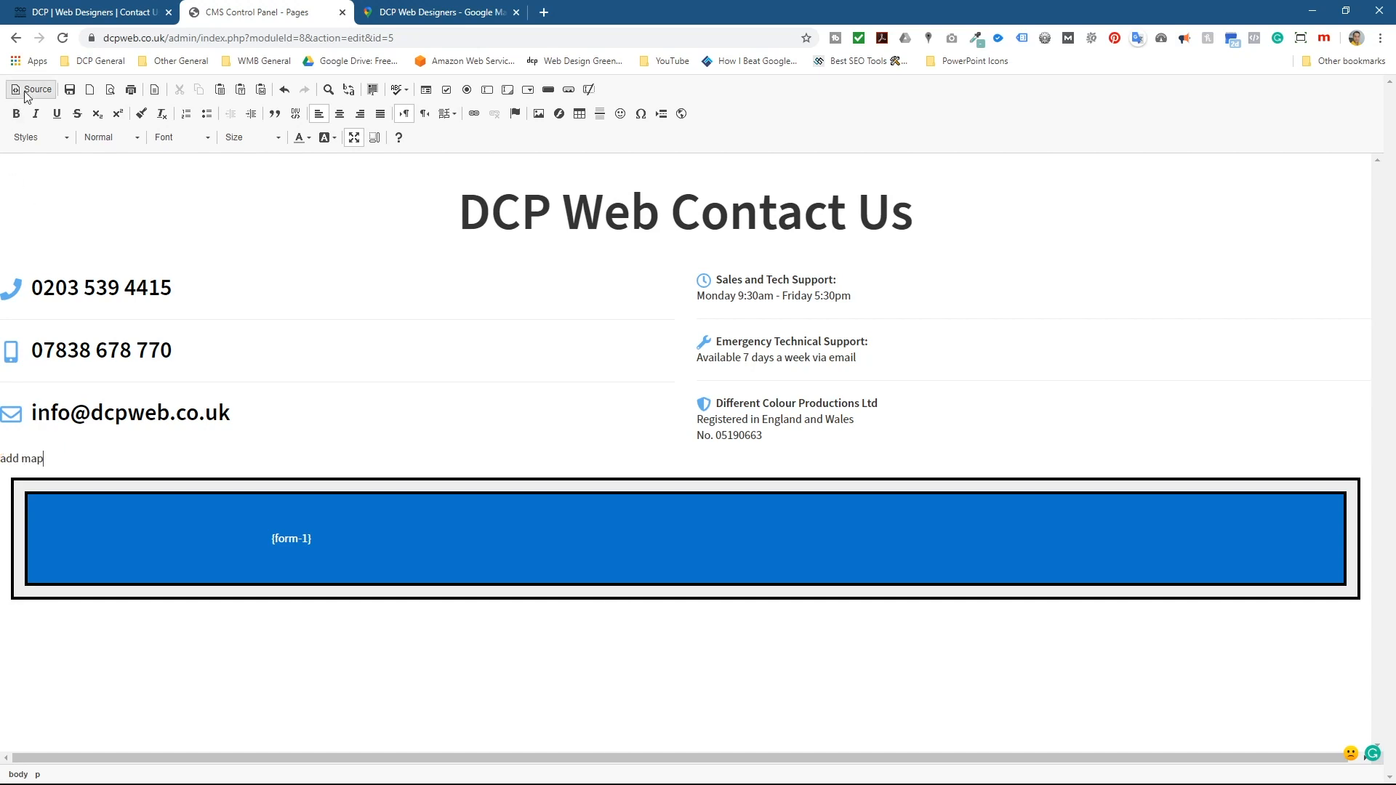
click(35, 89)
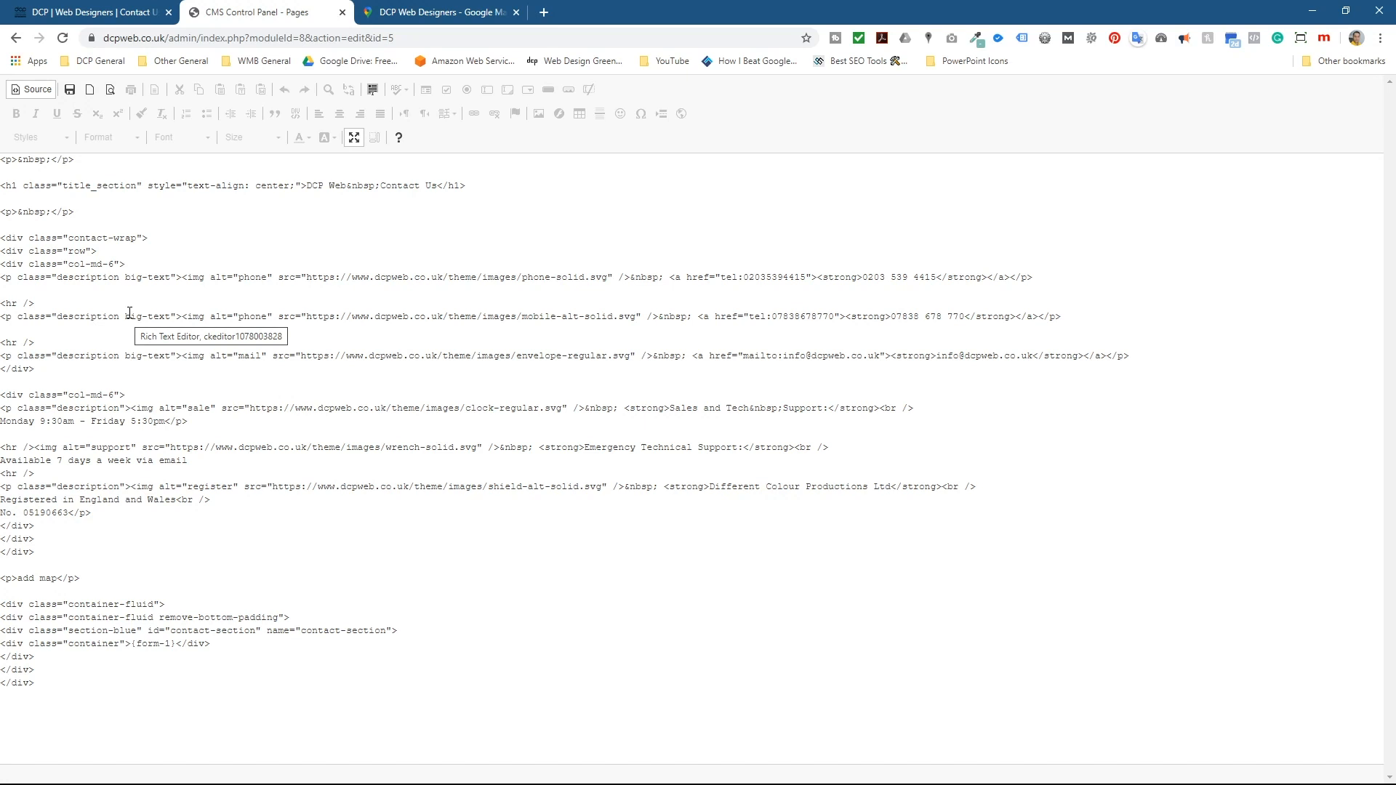
Step: Paste the Google Maps iframe embed code over the 'add map' placeholder in the source
click(29, 89)
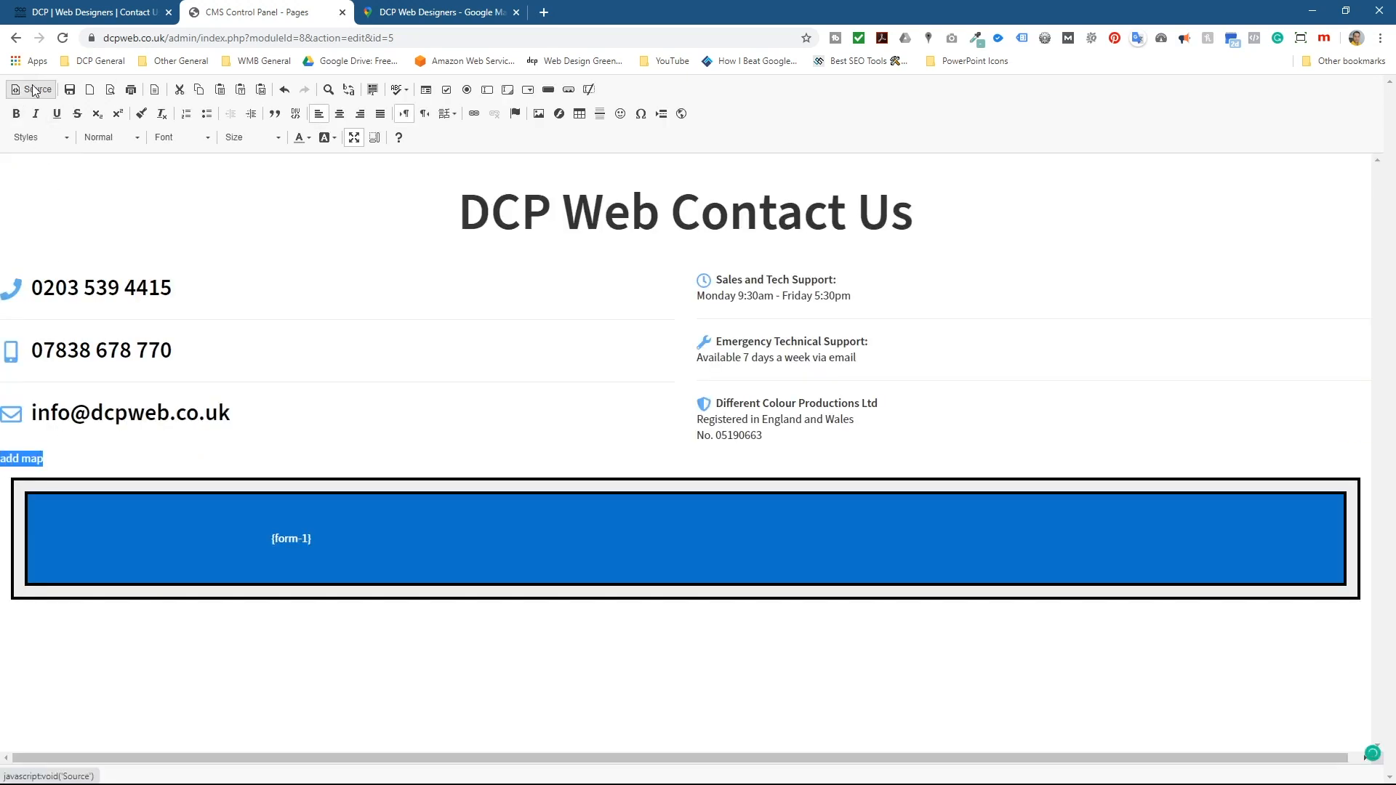
click(30, 89)
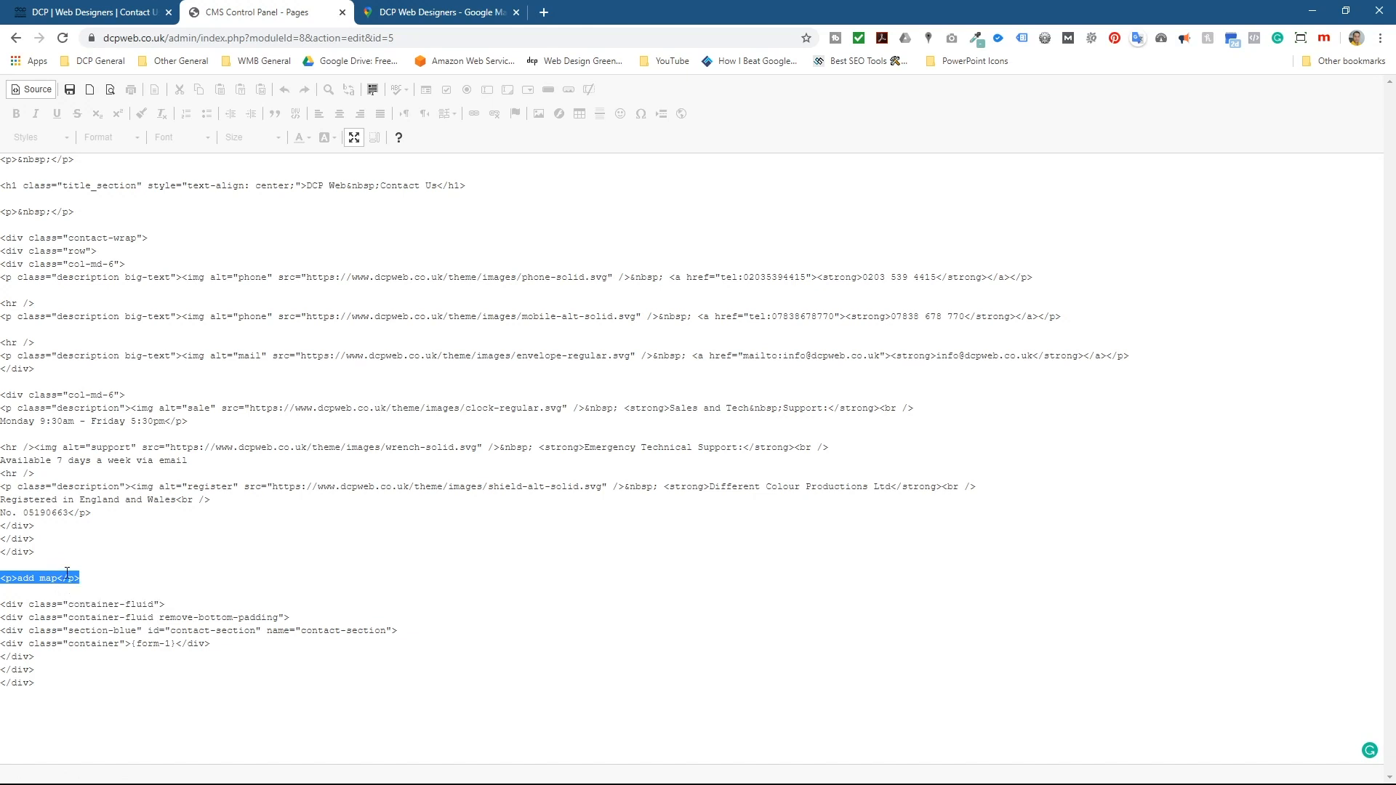
text(<iframe src="https://www.google.com/maps/embed?...></iframe>)
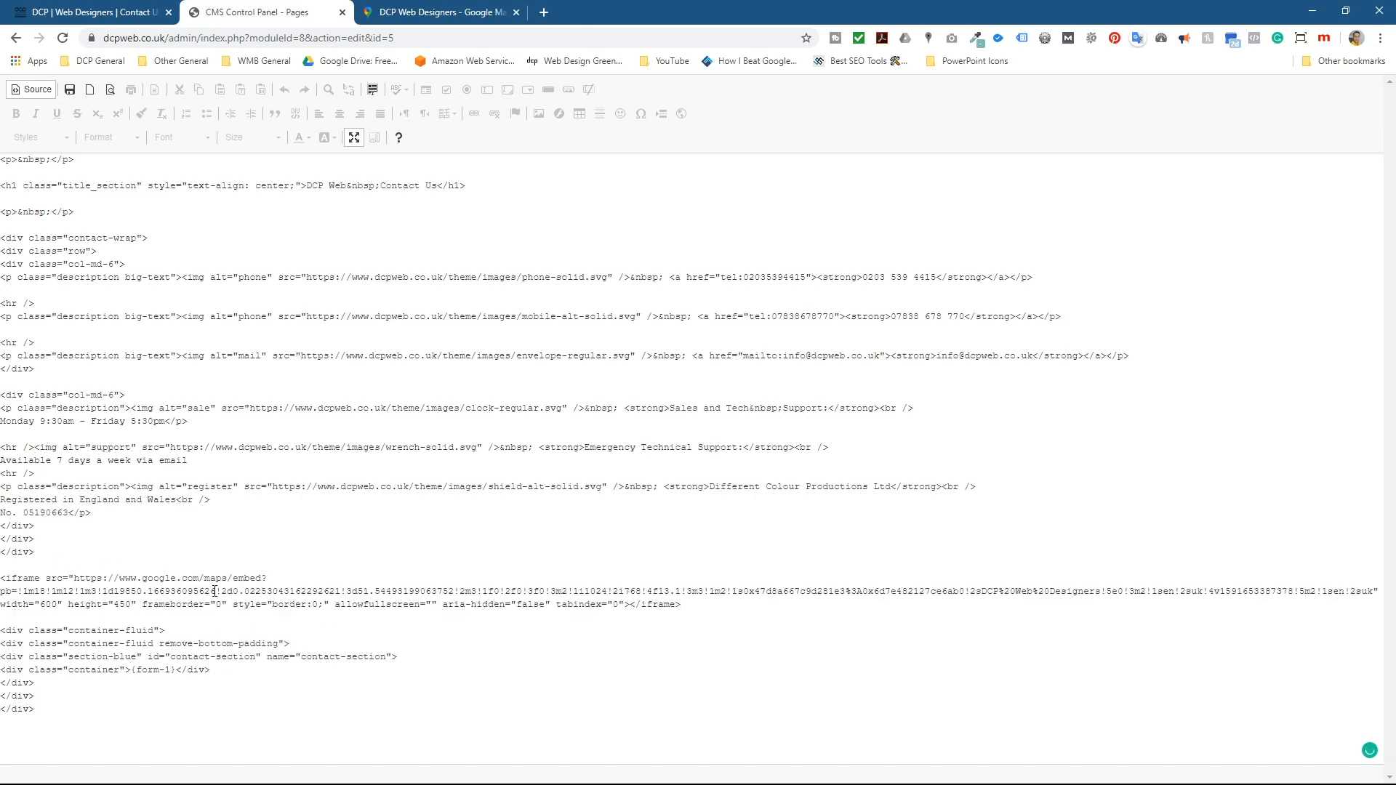
mouse_move(354, 138)
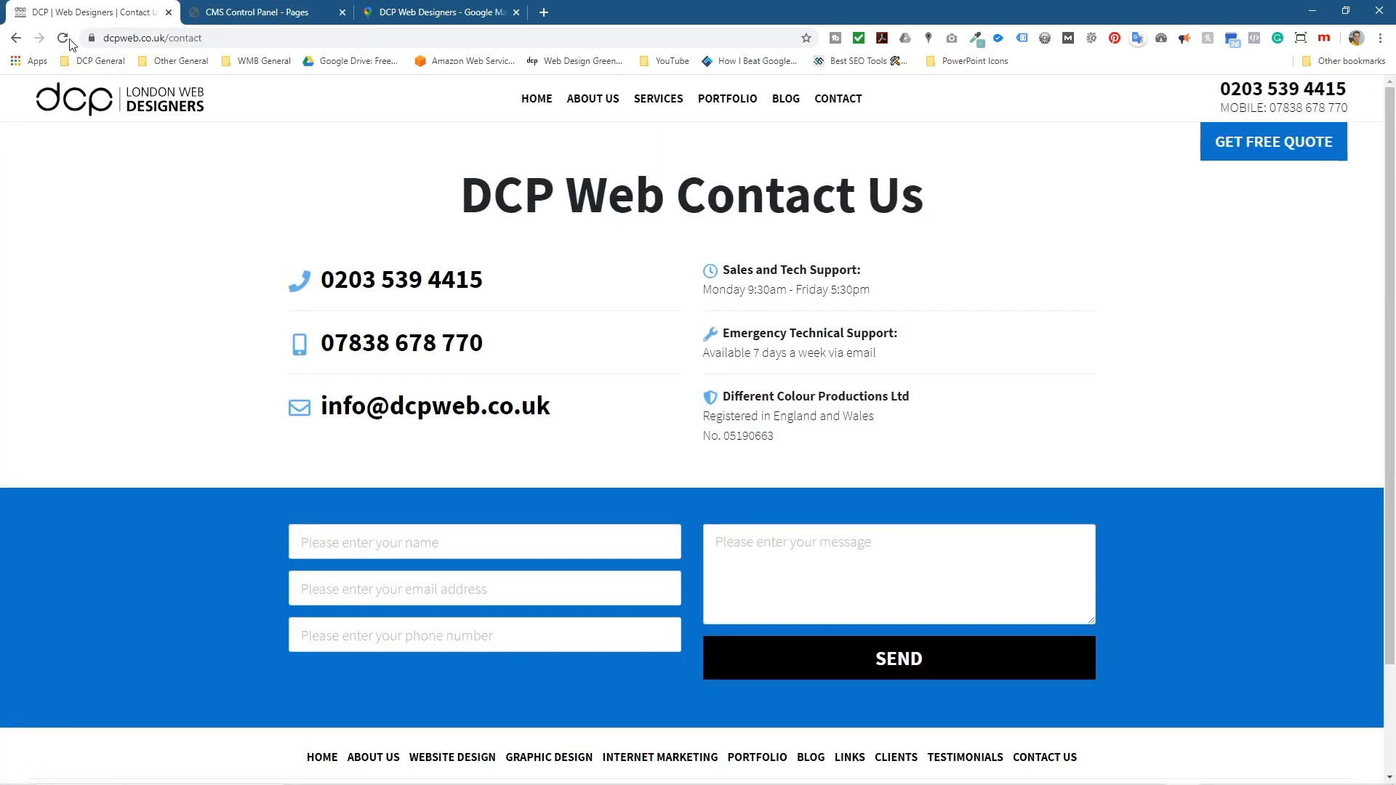
click(61, 37)
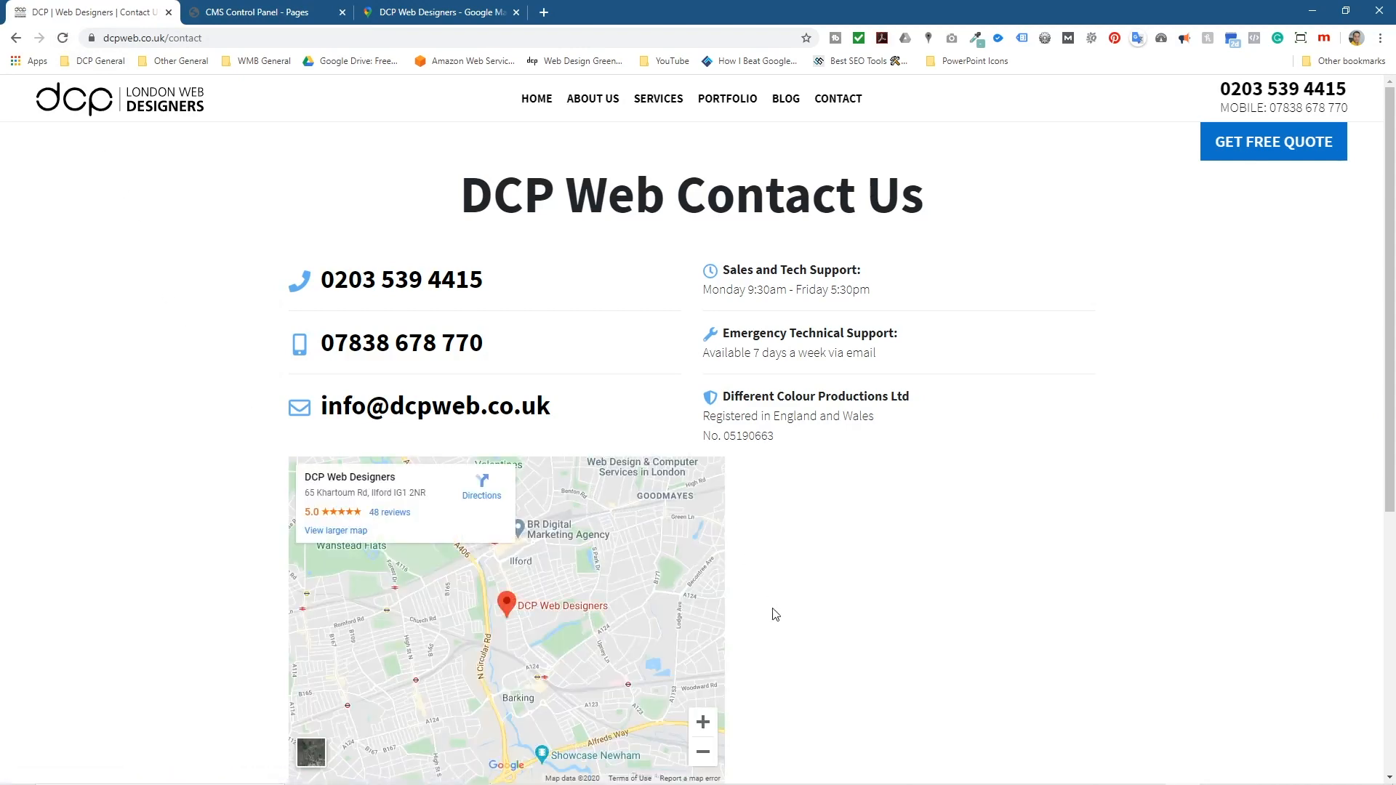
scroll(down, 3)
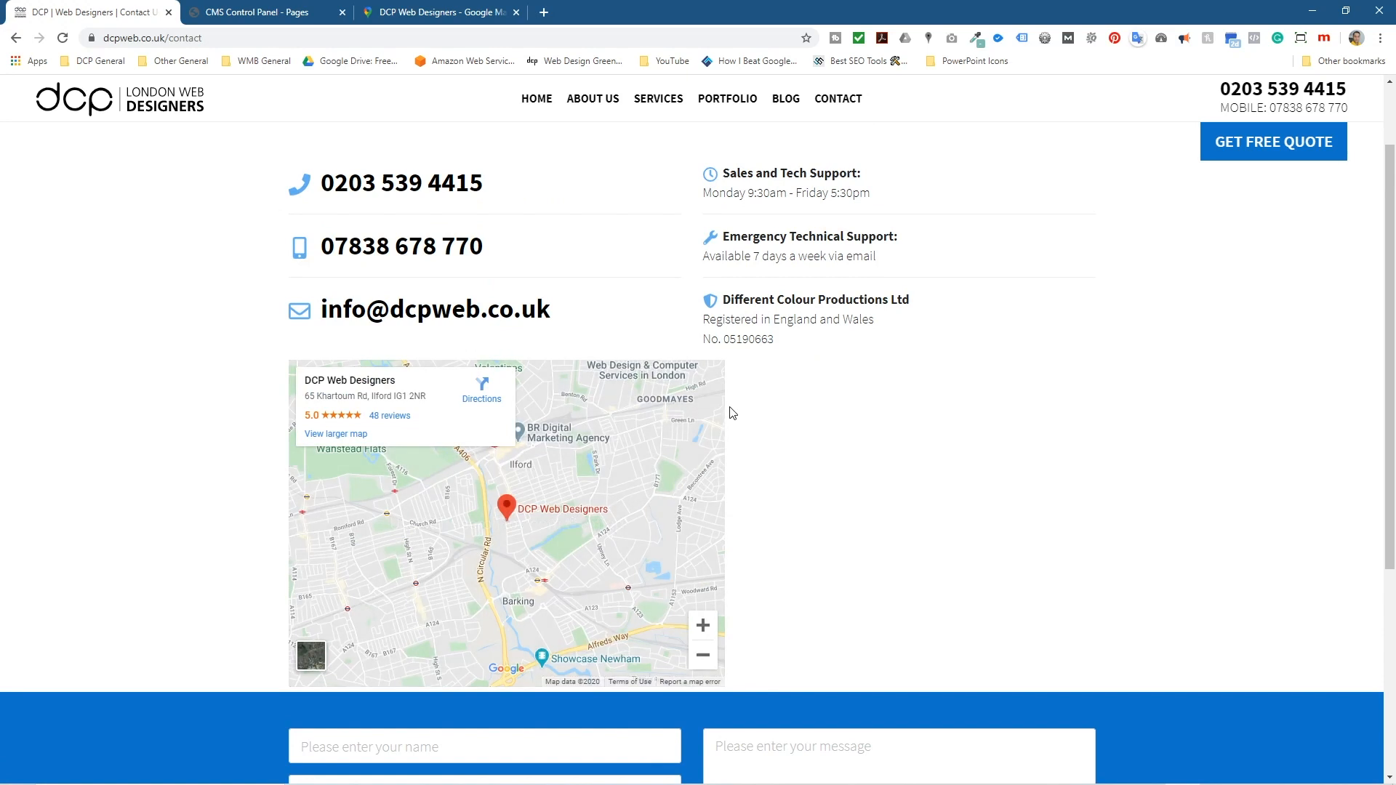
mouse_move(663, 401)
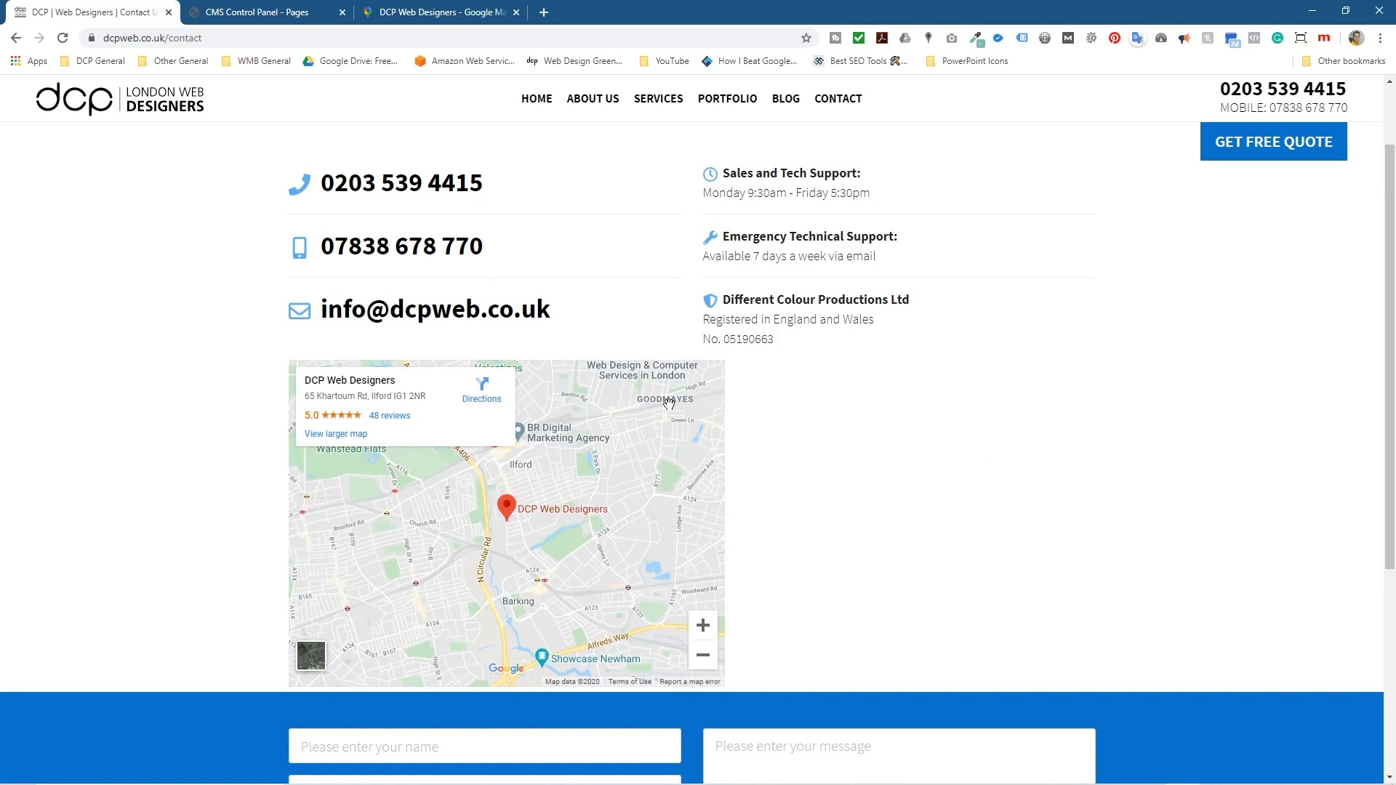
mouse_move(278, 356)
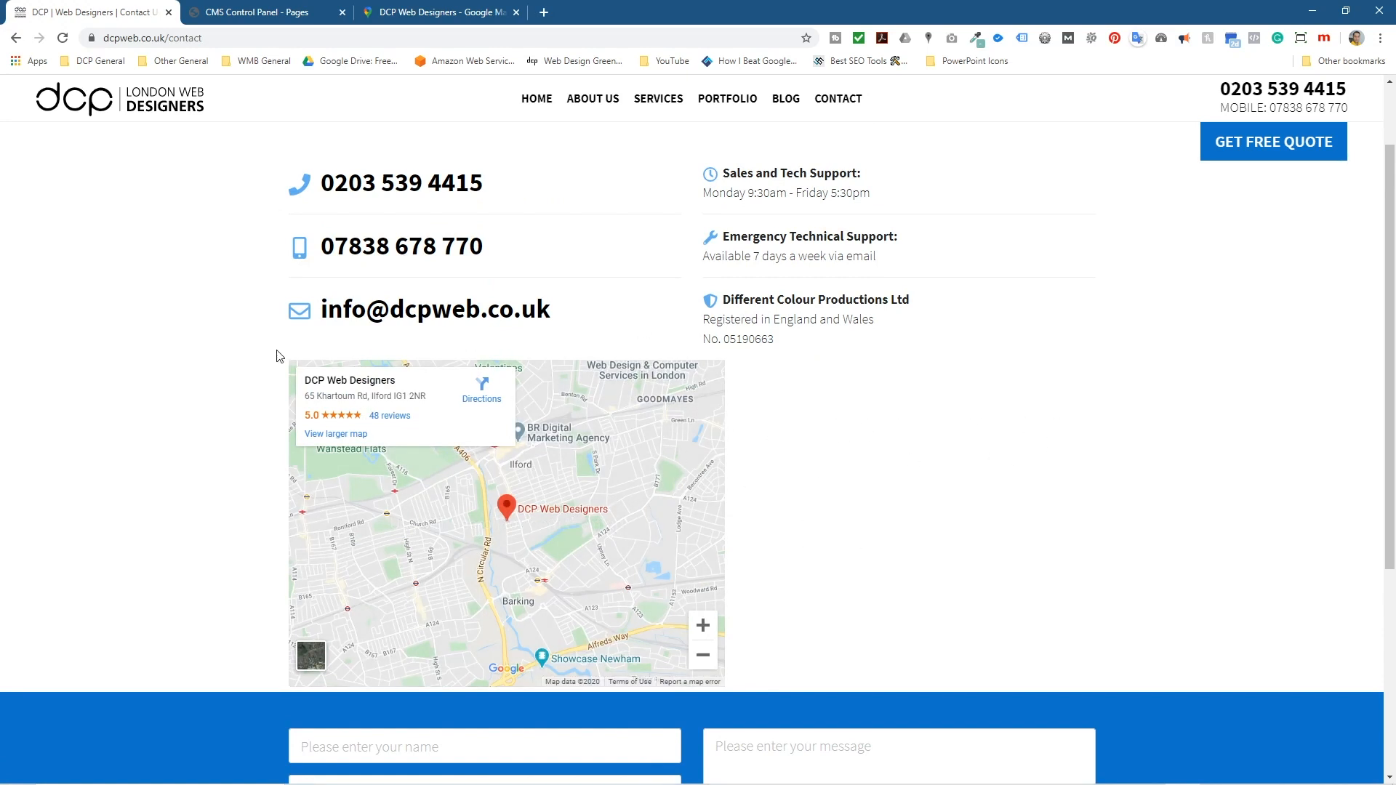
mouse_move(783, 663)
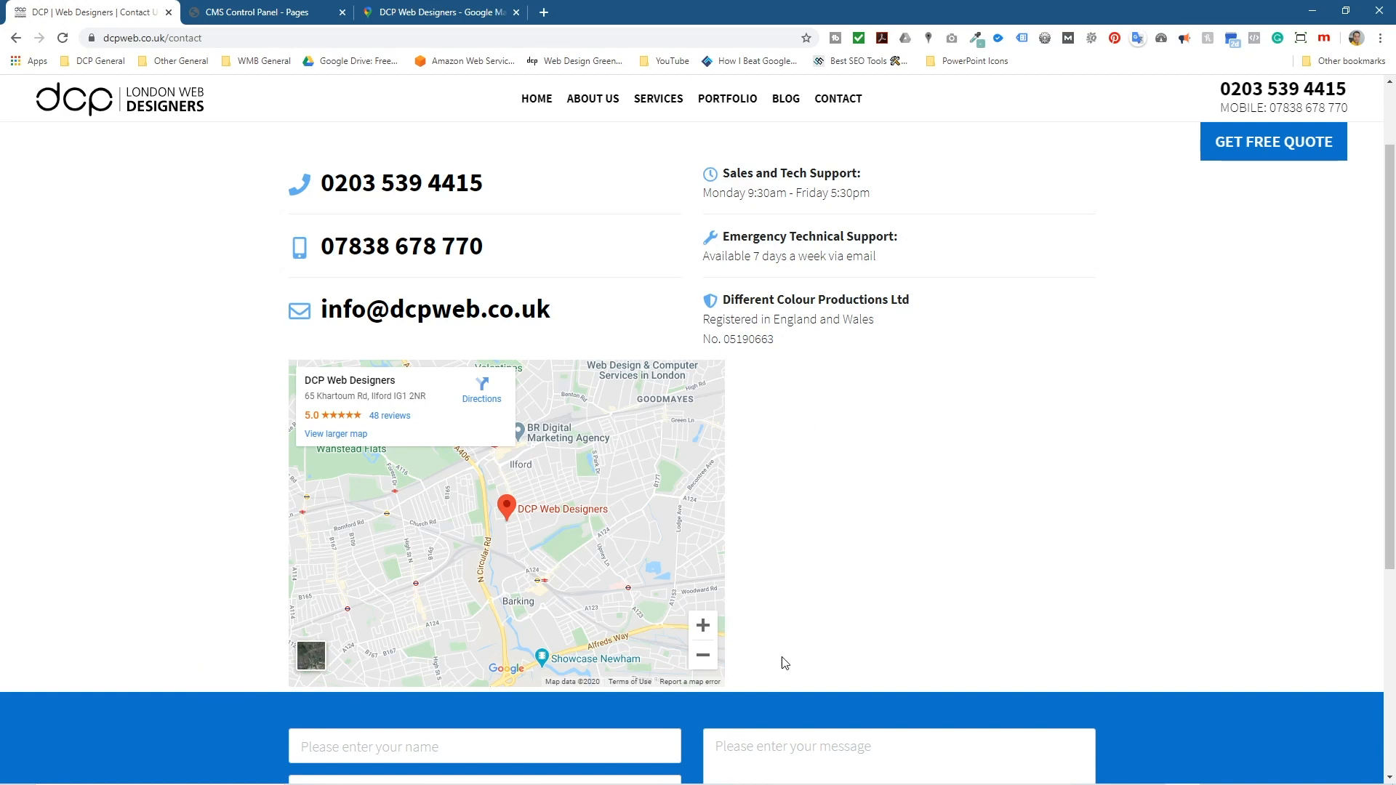
mouse_move(730, 391)
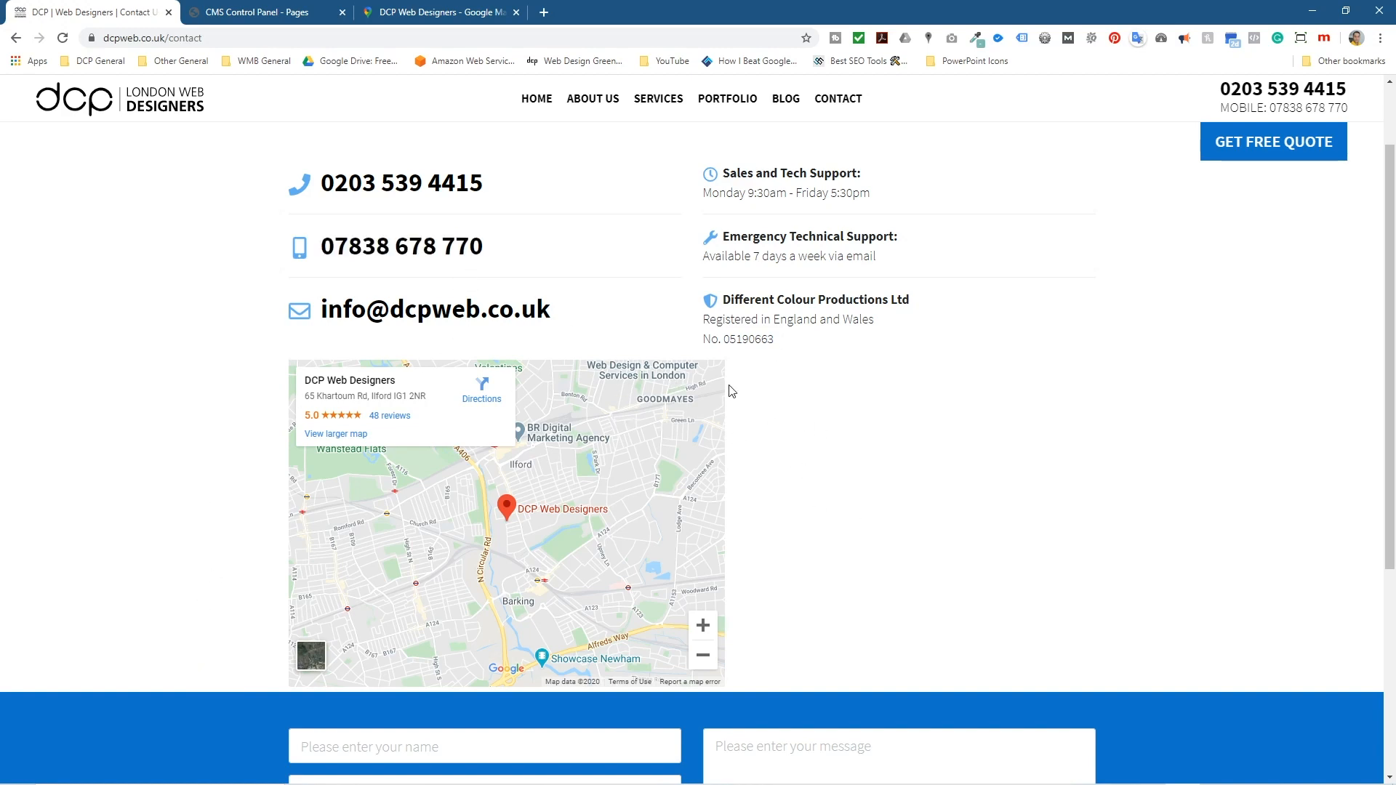
Step: Reopen the Contact Form page source in a maximised editor
click(259, 11)
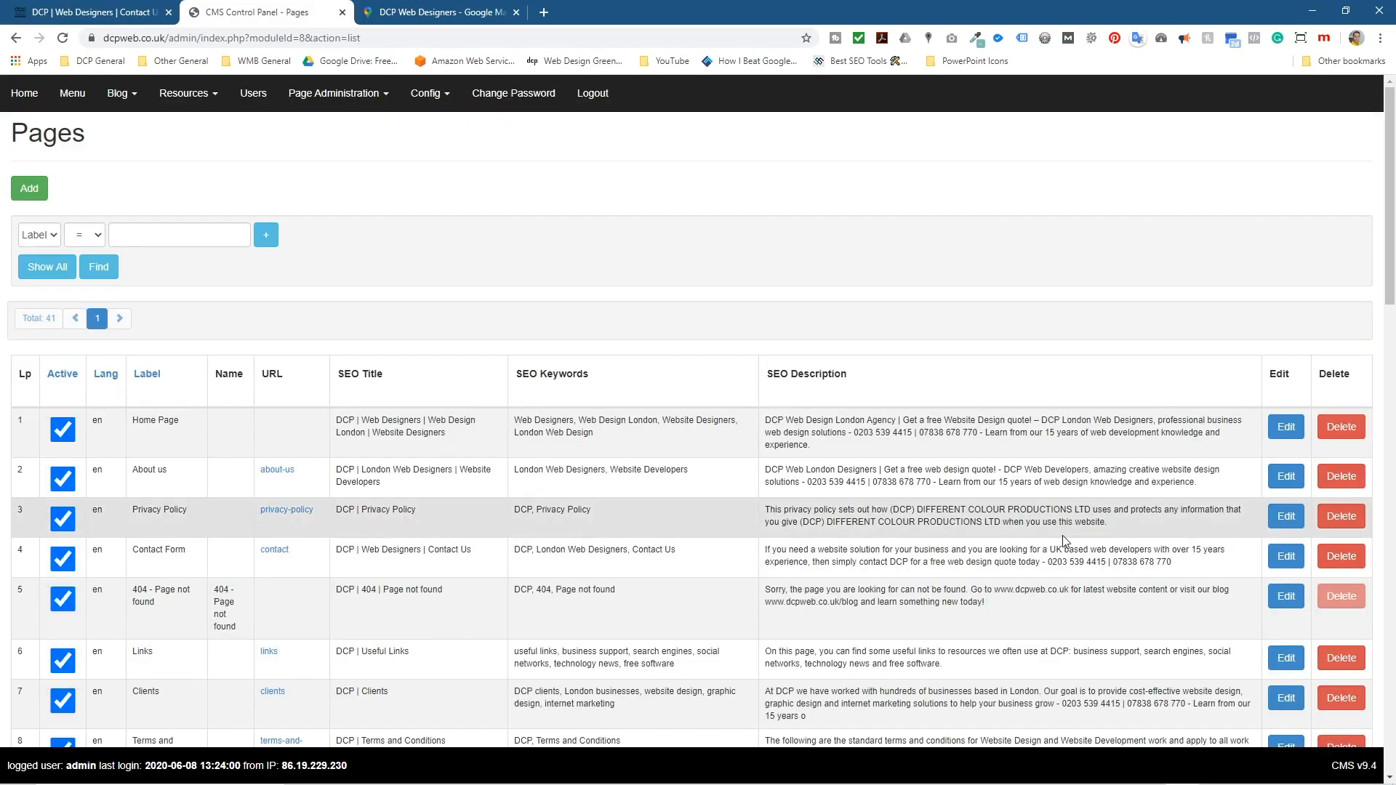
click(1285, 555)
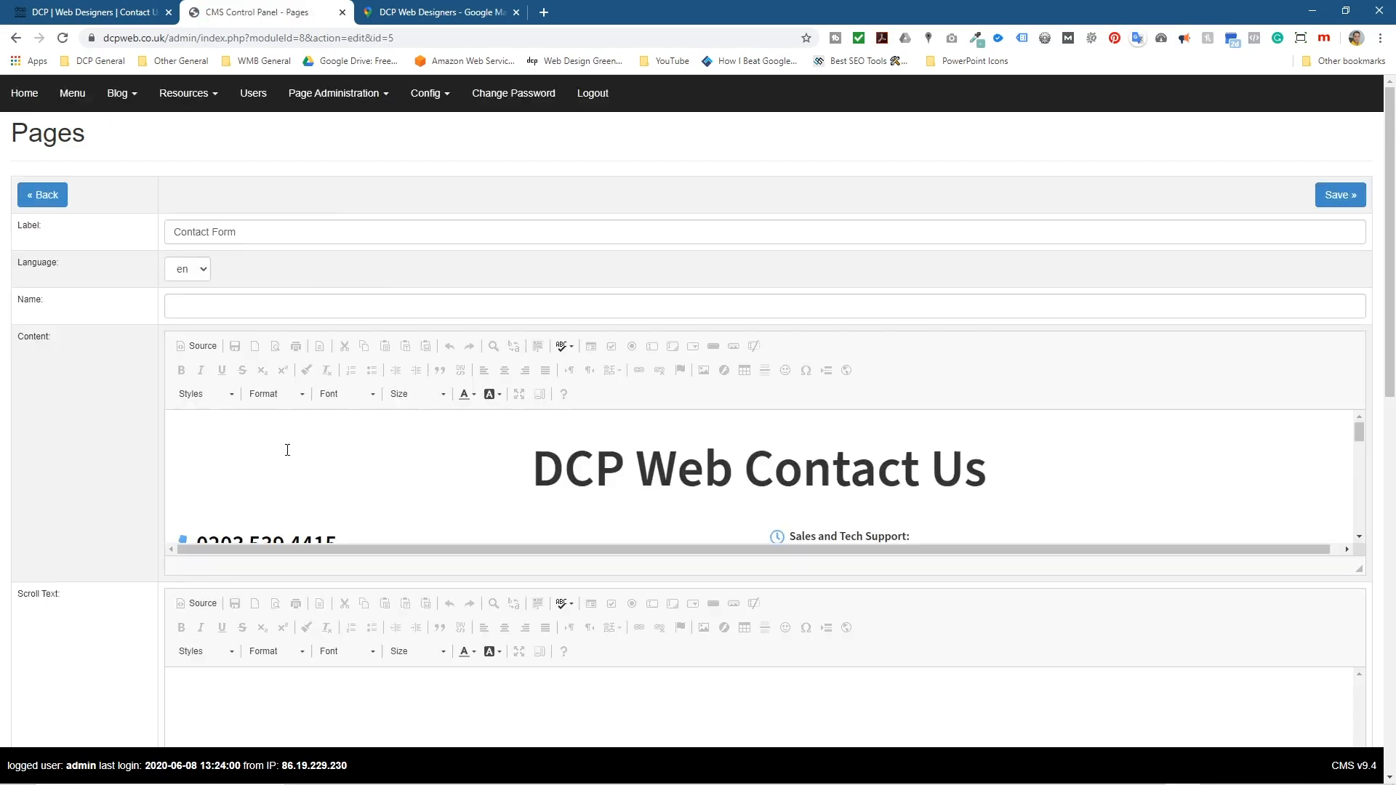
click(196, 346)
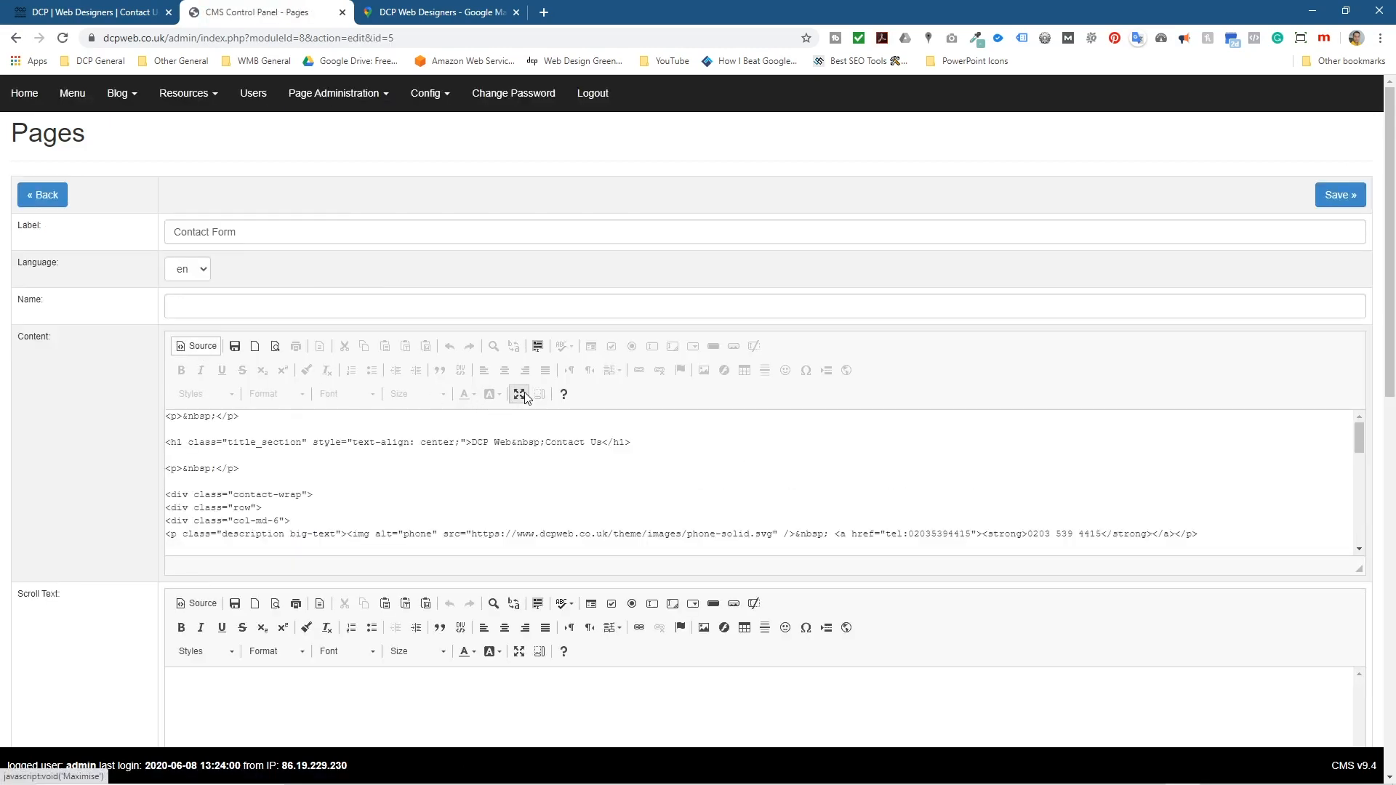
click(519, 394)
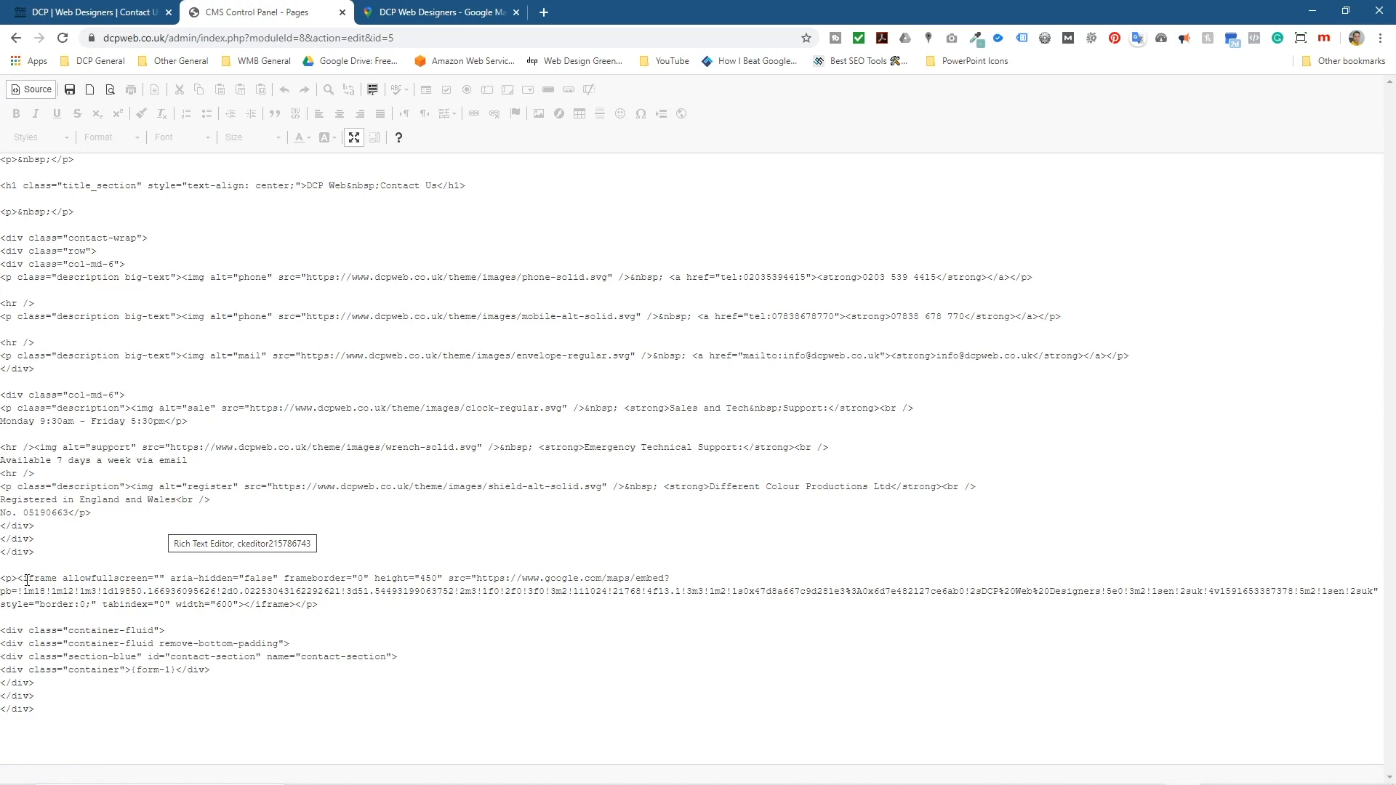
mouse_move(423, 577)
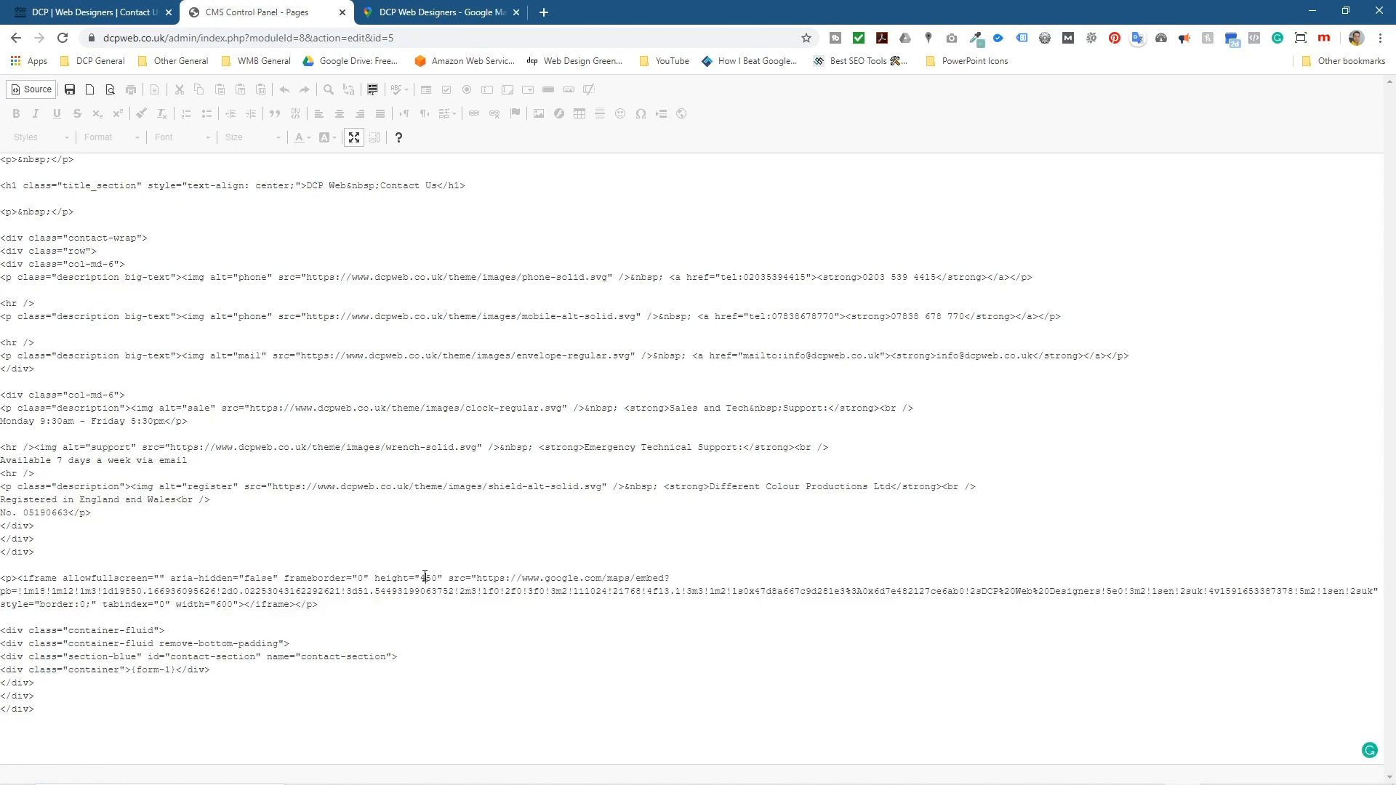
Step: Set the map iframe height to 400 and widen it, then save the page
double_click(428, 577)
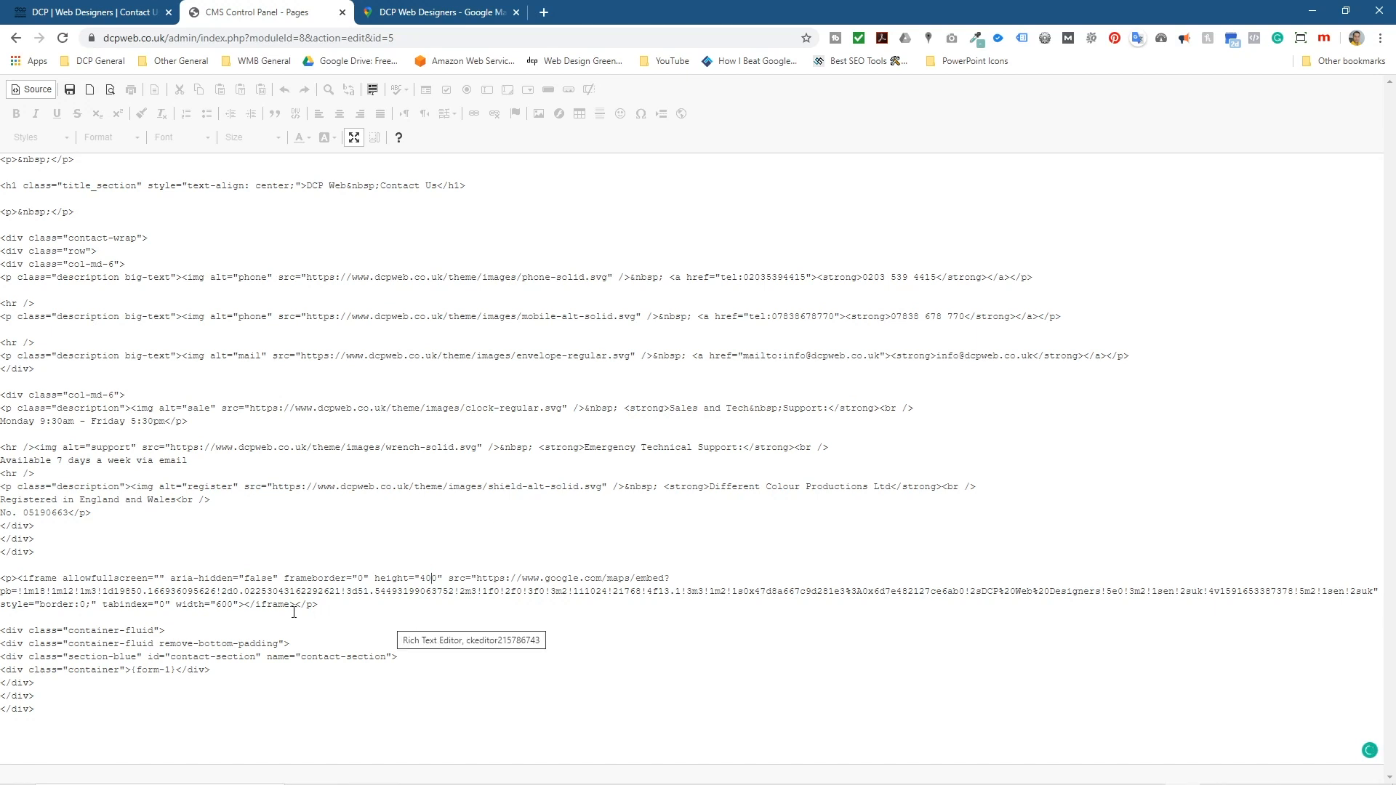
double_click(221, 605)
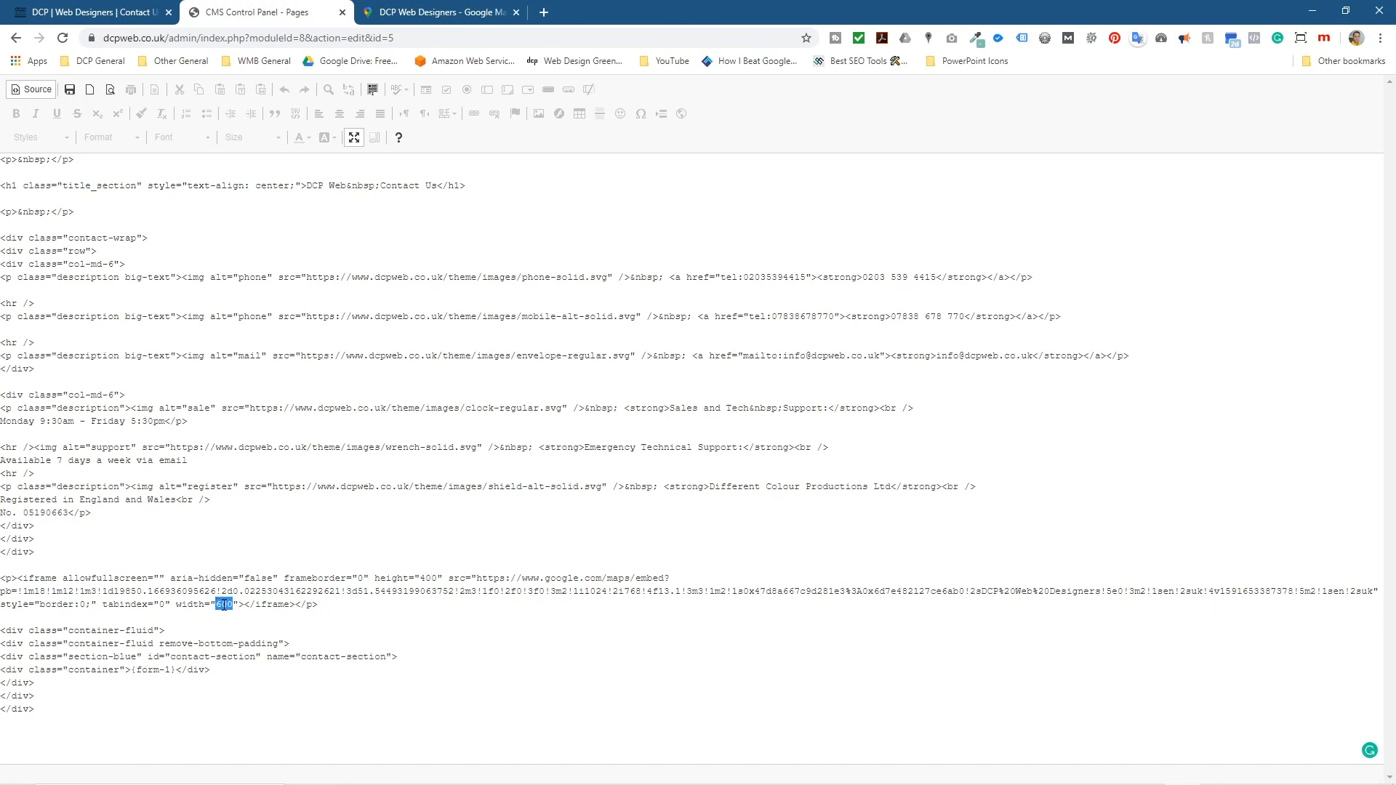
text(1)
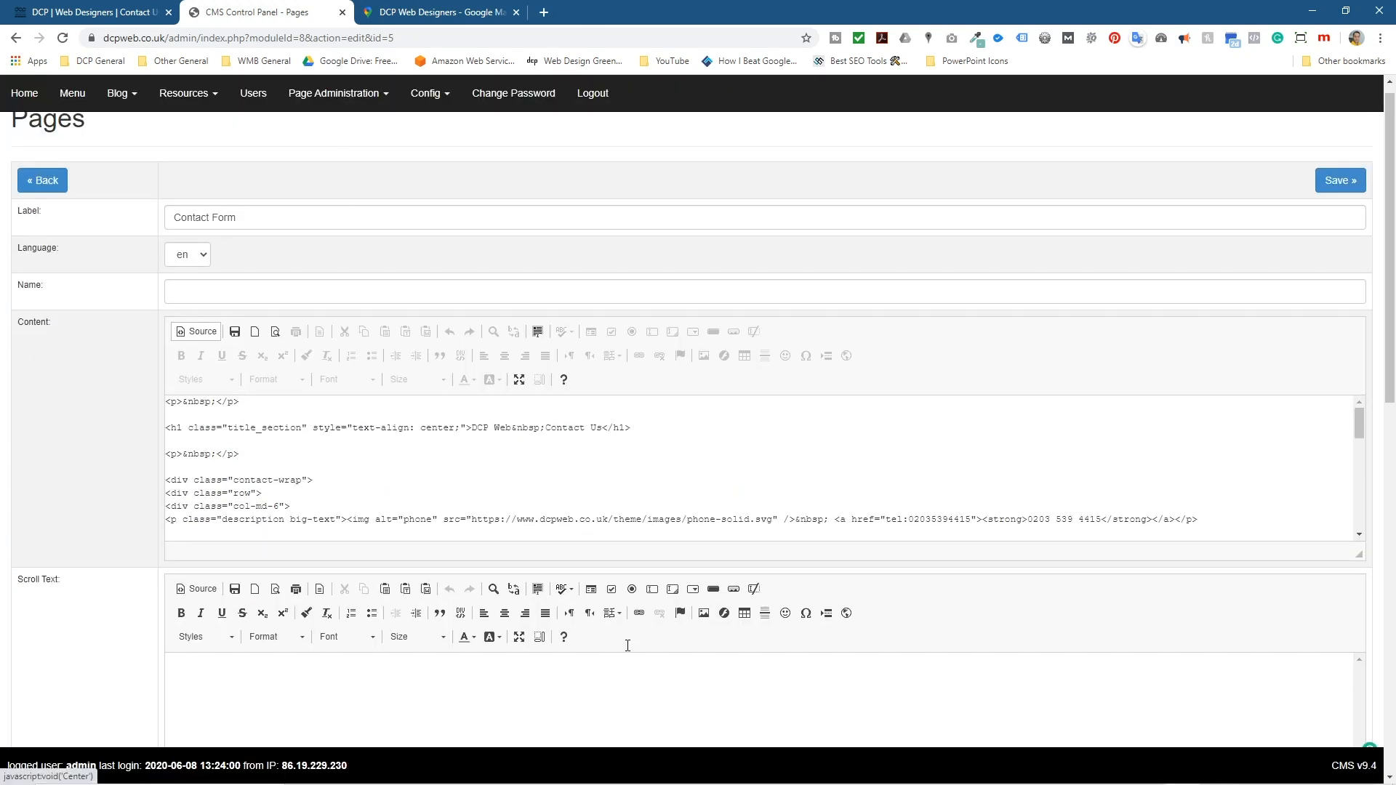
click(88, 12)
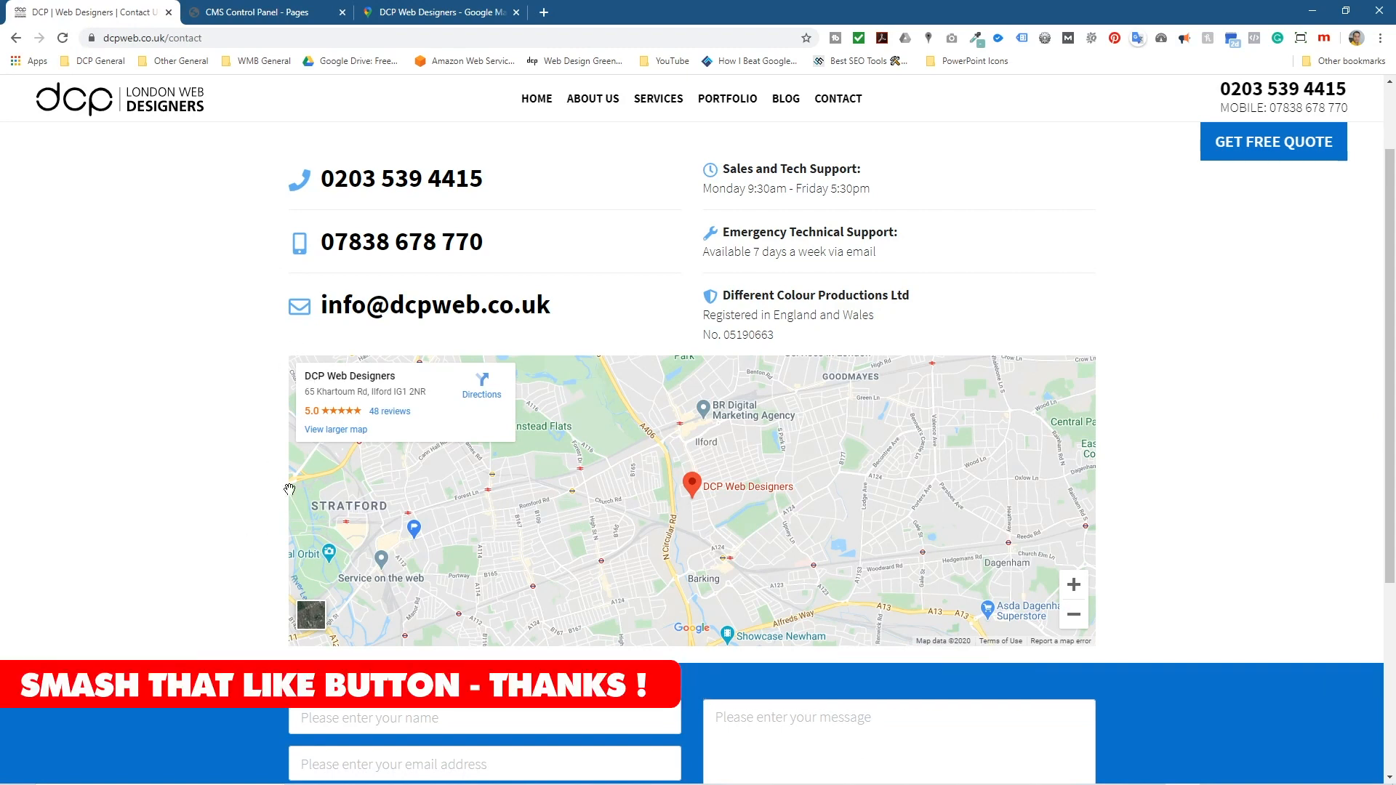
mouse_move(554, 482)
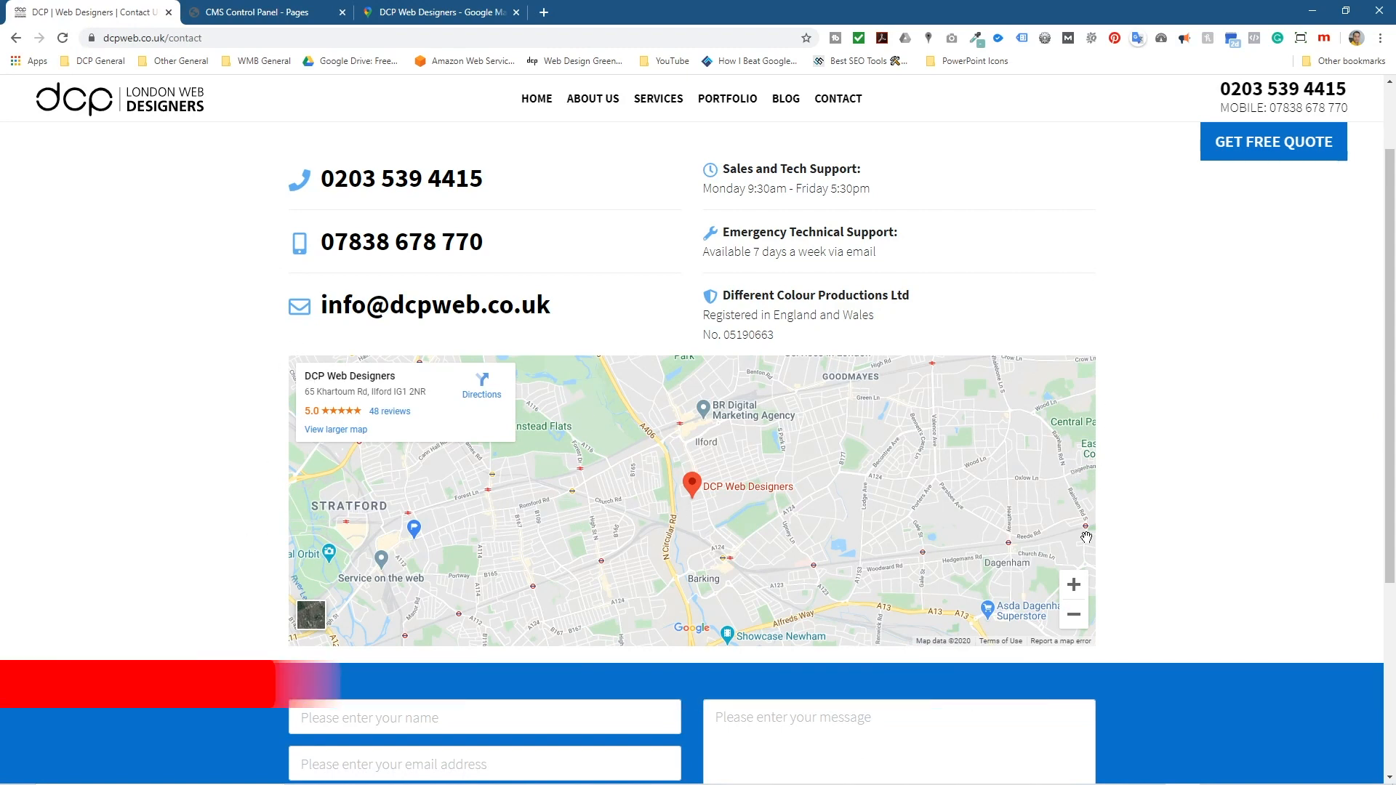
mouse_move(1098, 279)
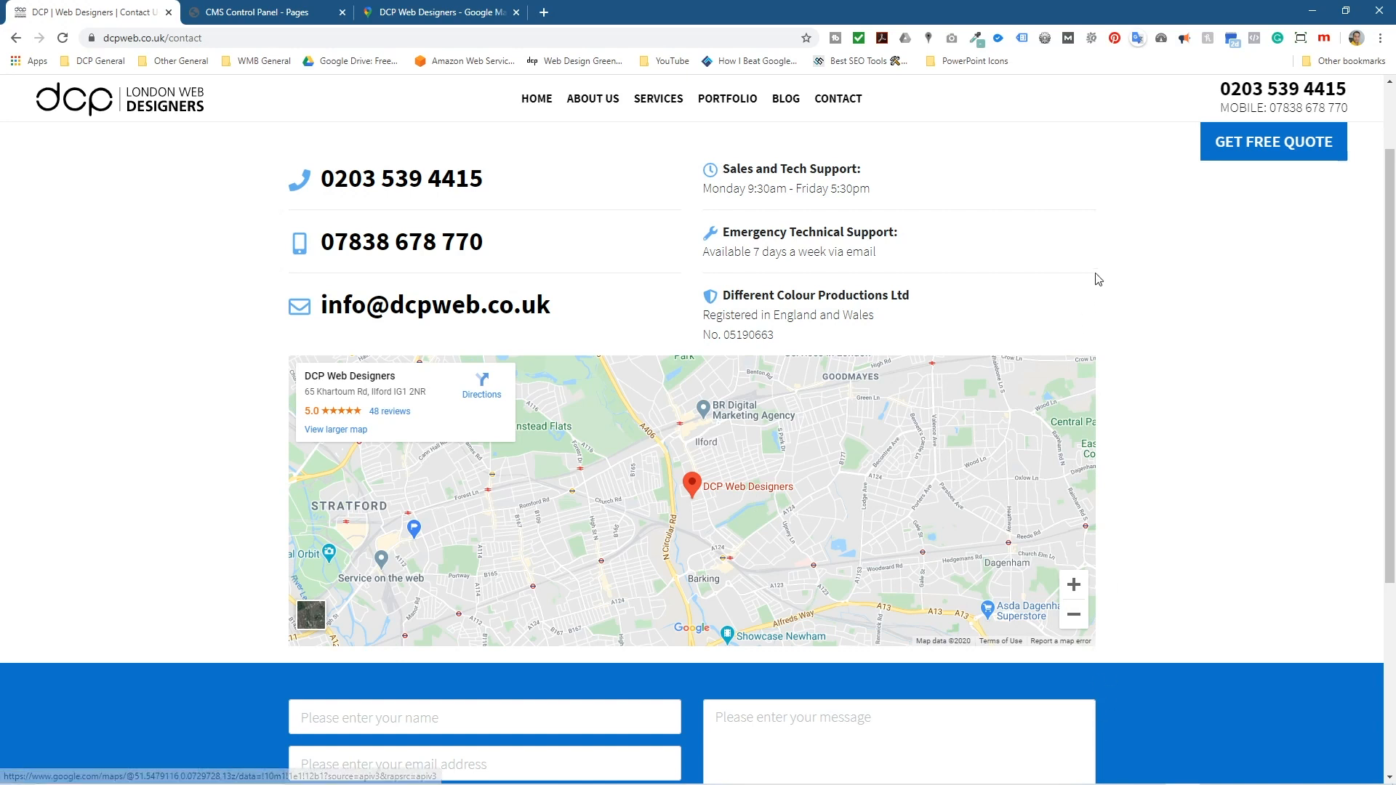
mouse_move(263, 371)
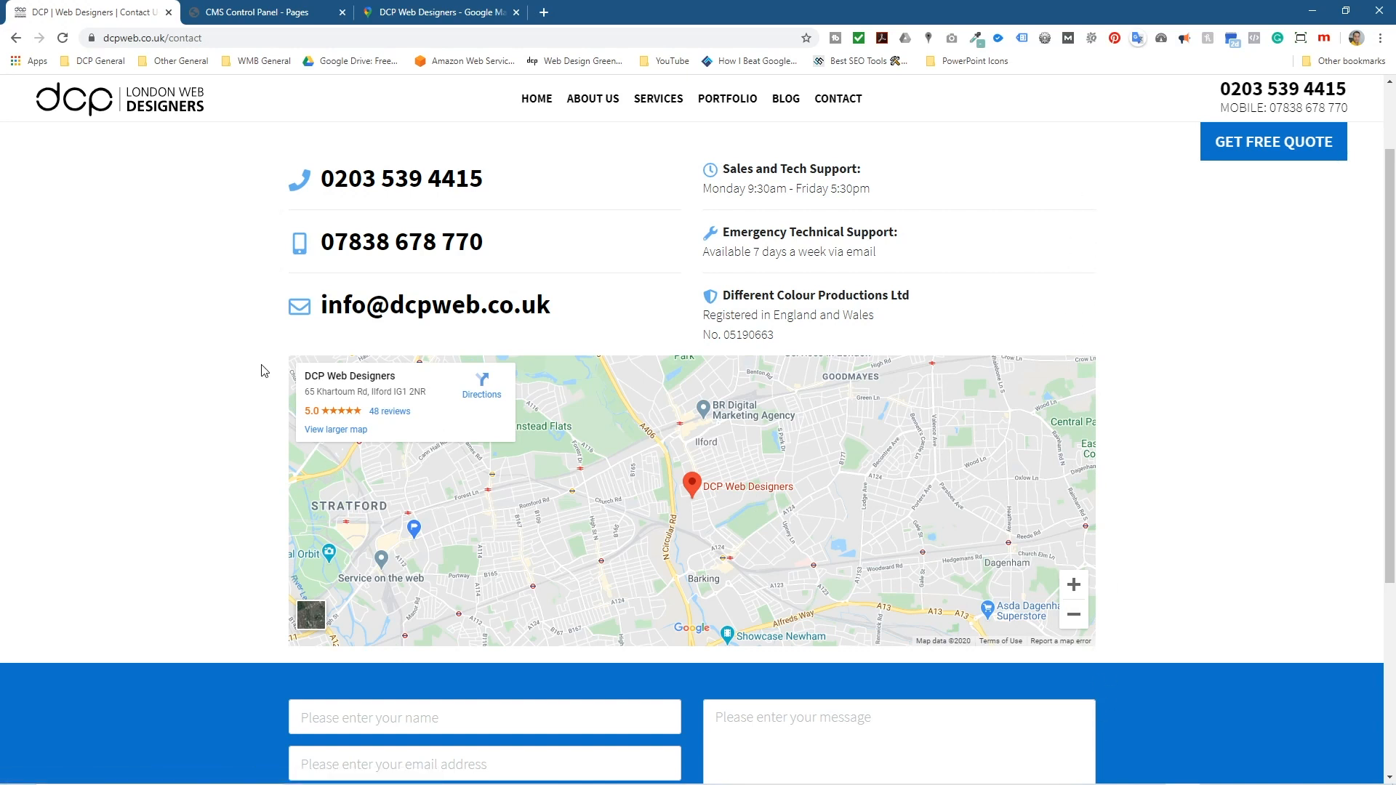
Step: Scroll the live Contact Us page to check the wider map above the message form
scroll(down, 3)
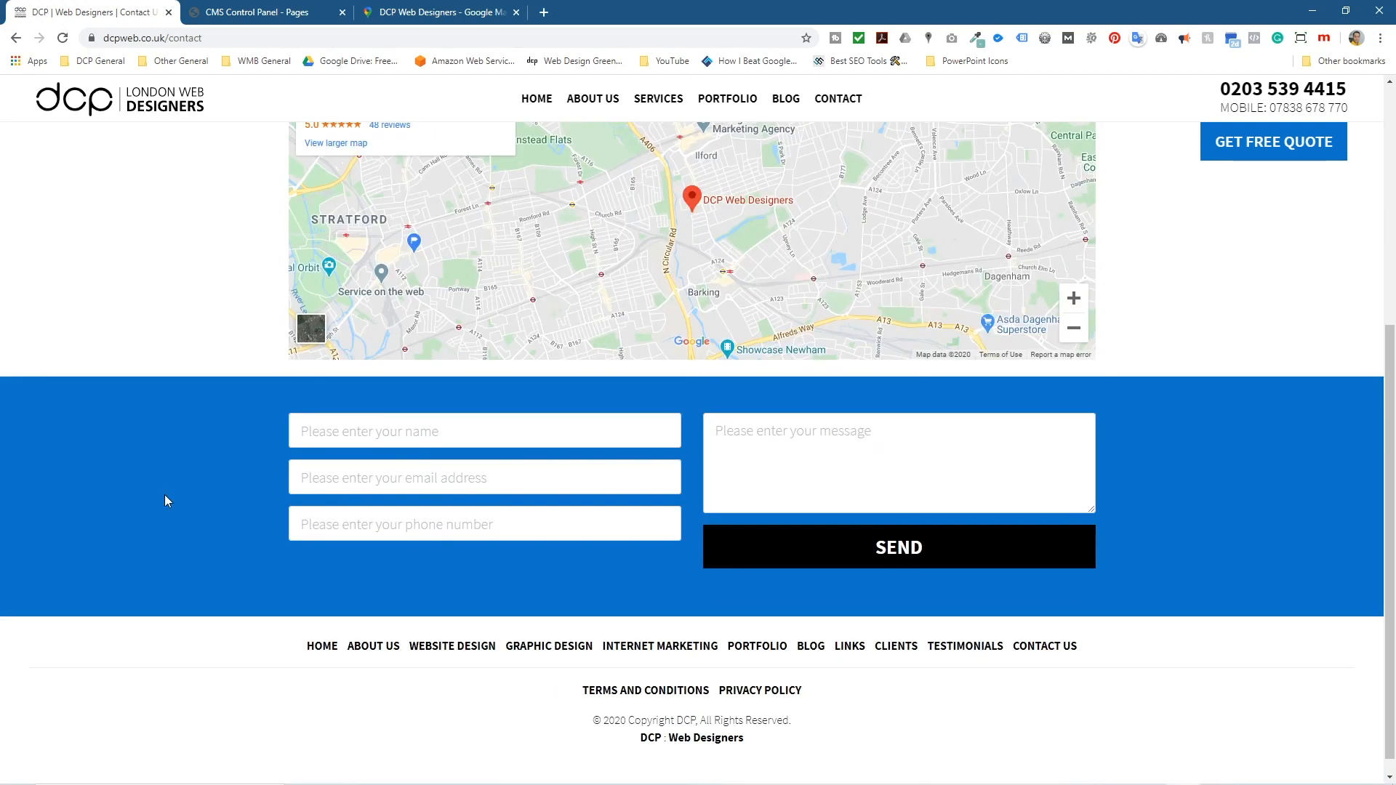
scroll(up, 3)
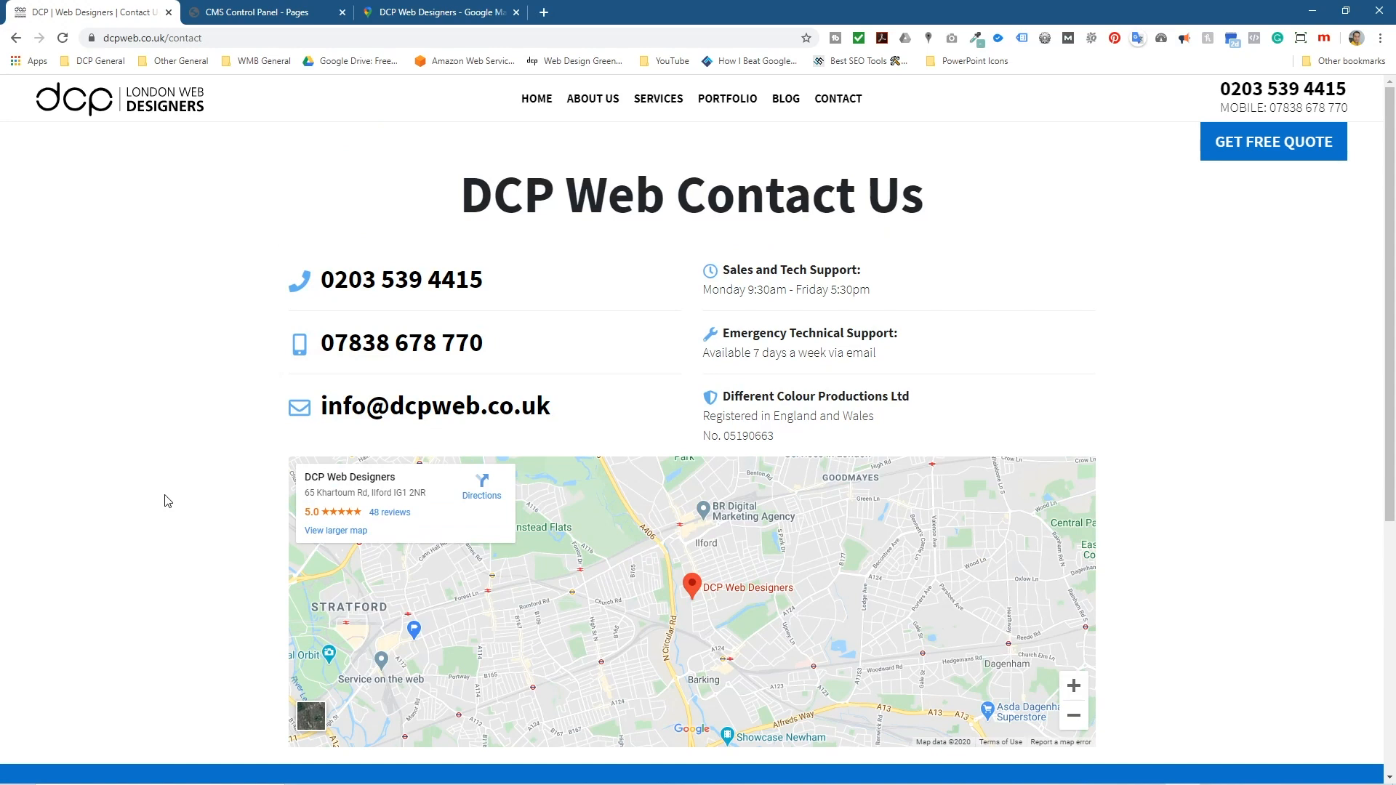
mouse_move(171, 96)
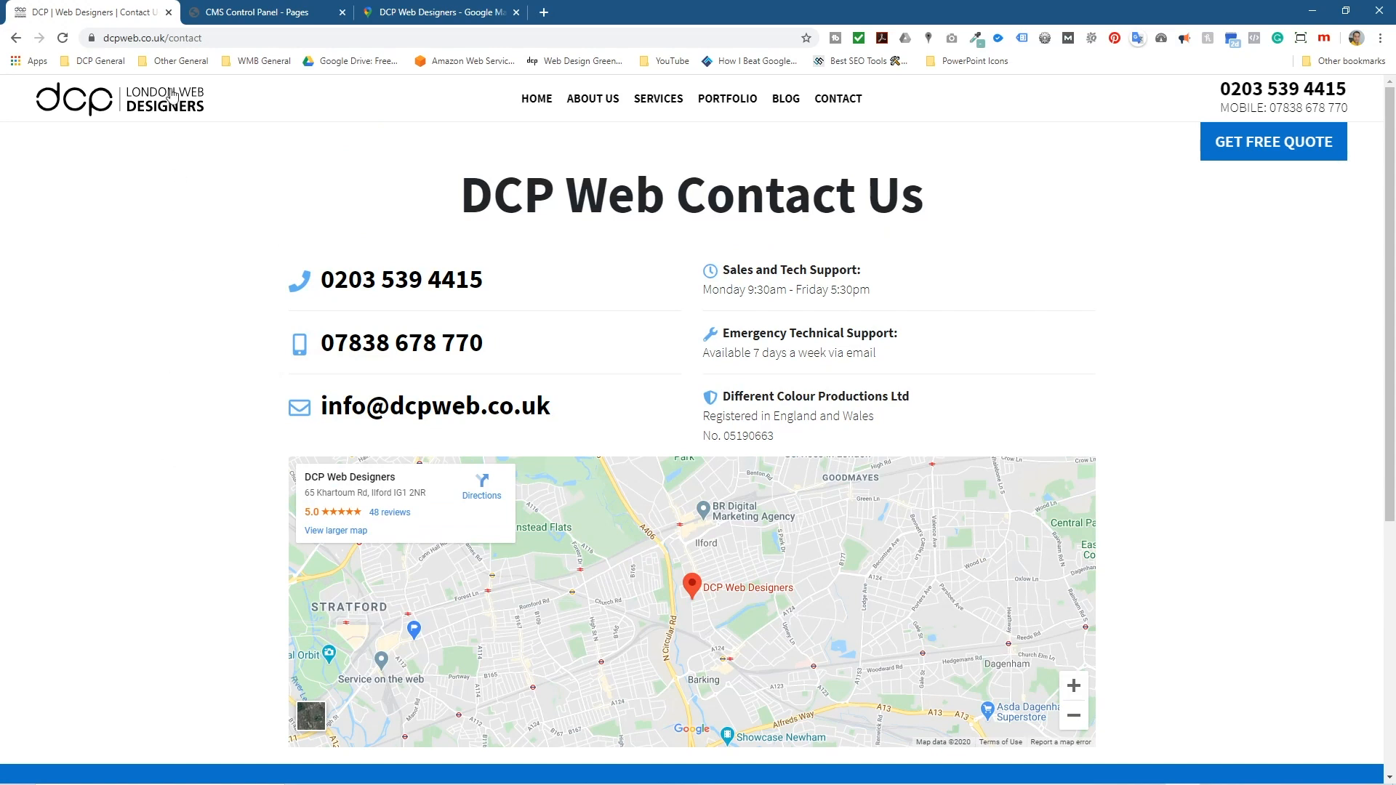
Step: Review the Contact Form source confirming the iframe reads width 1110 and height 400
click(259, 12)
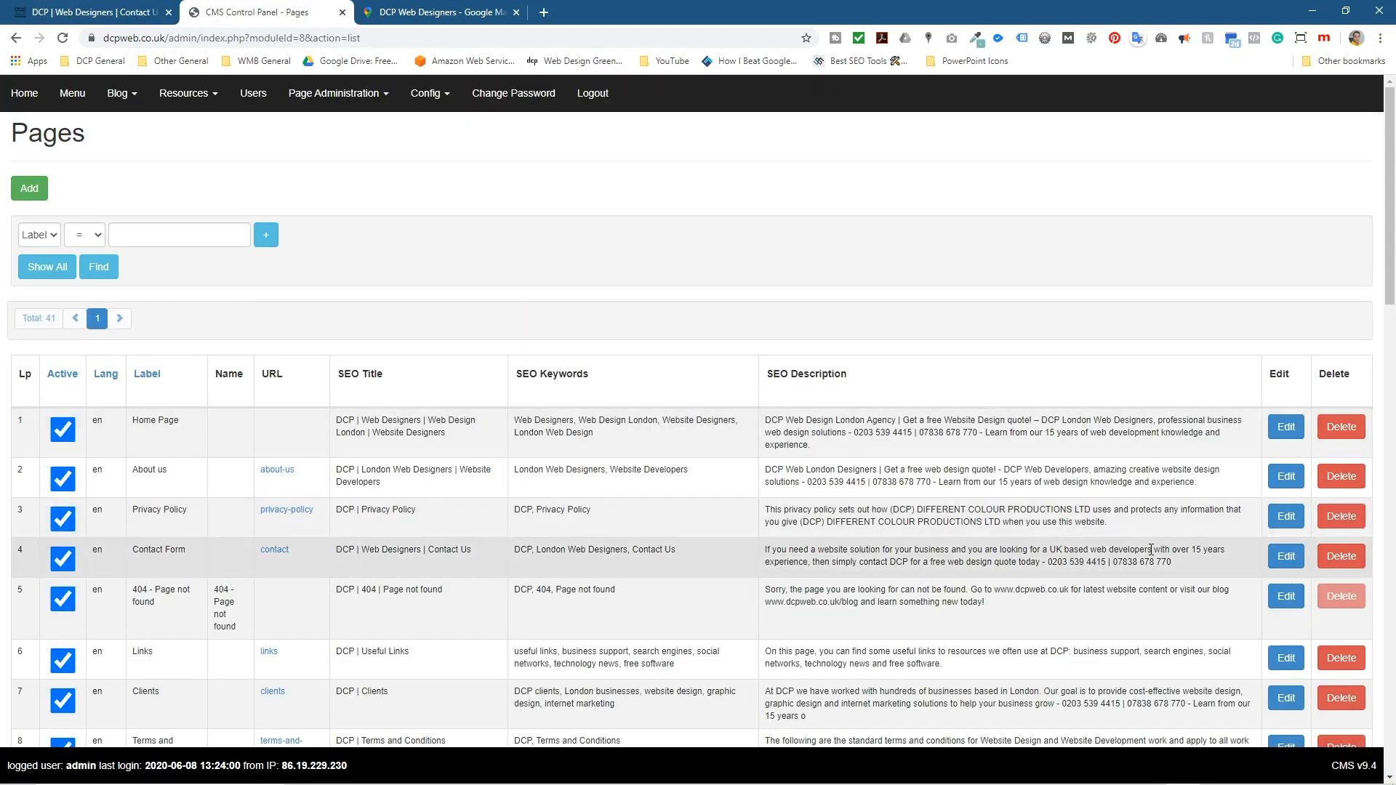
click(1285, 555)
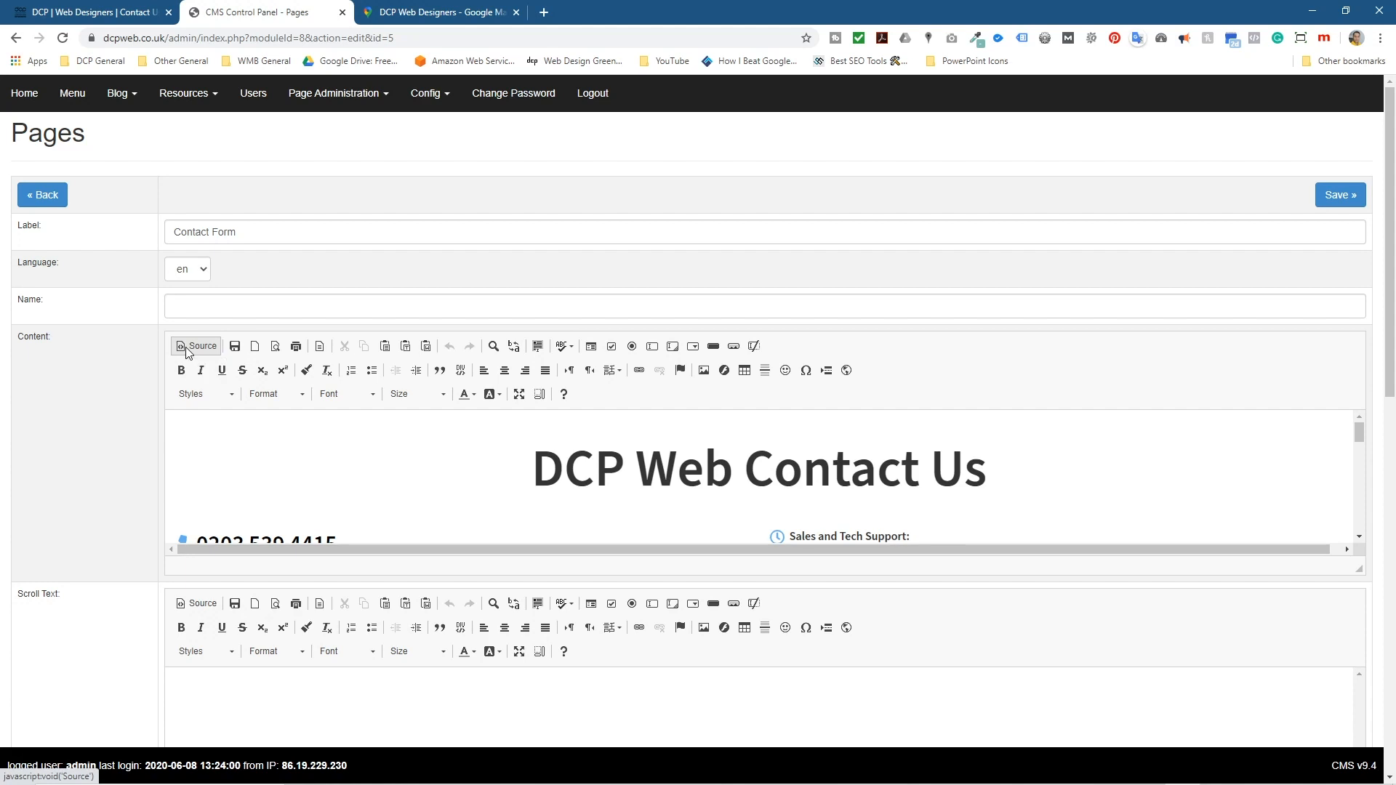
click(195, 346)
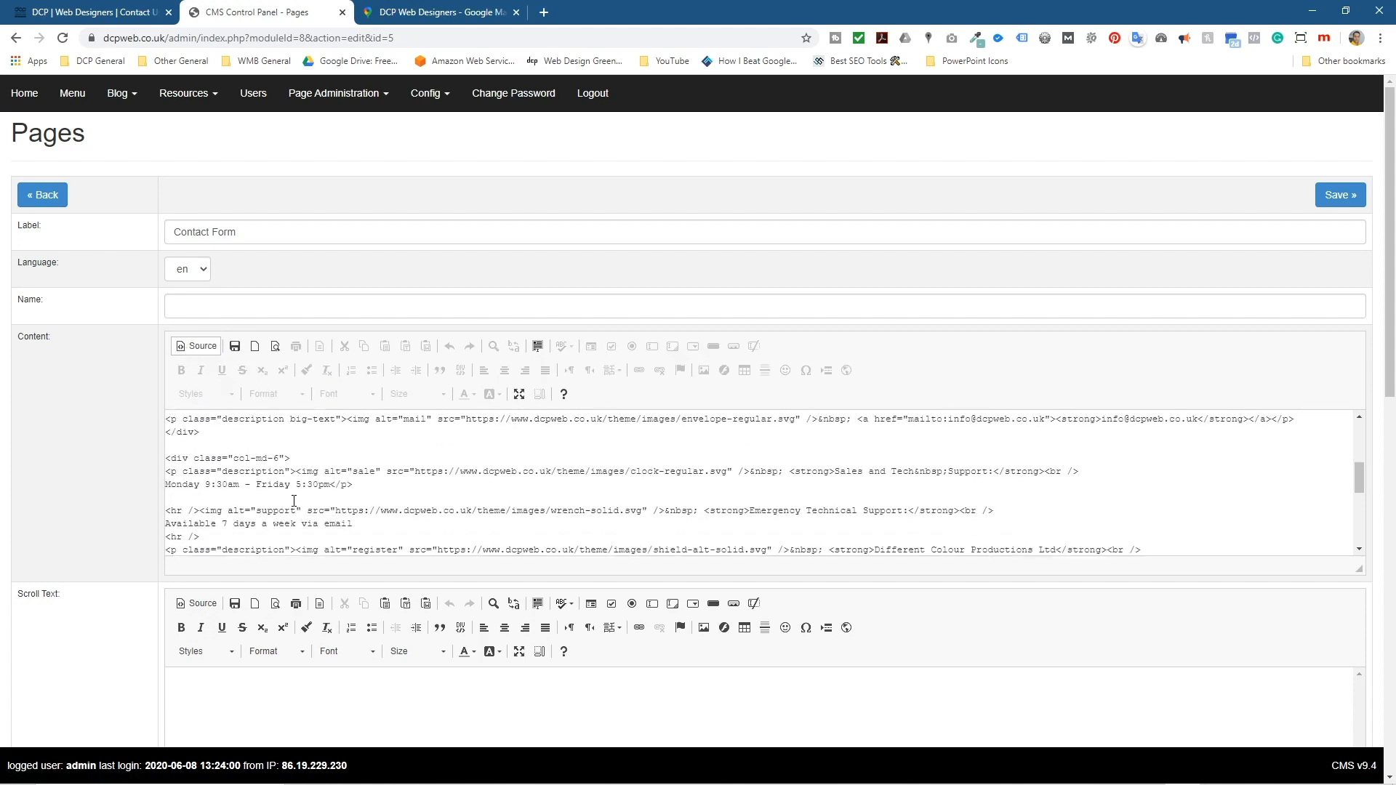
scroll(down, 3)
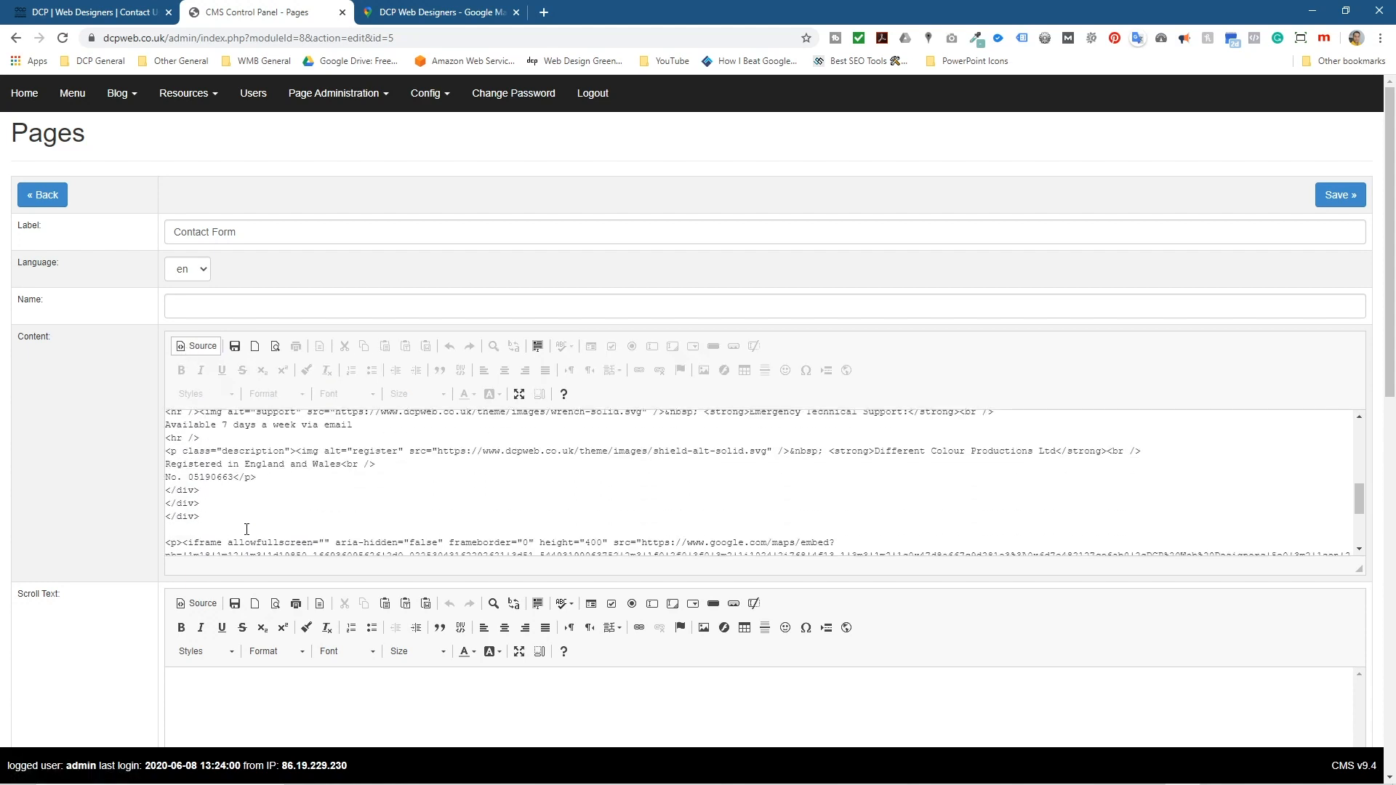
click(195, 346)
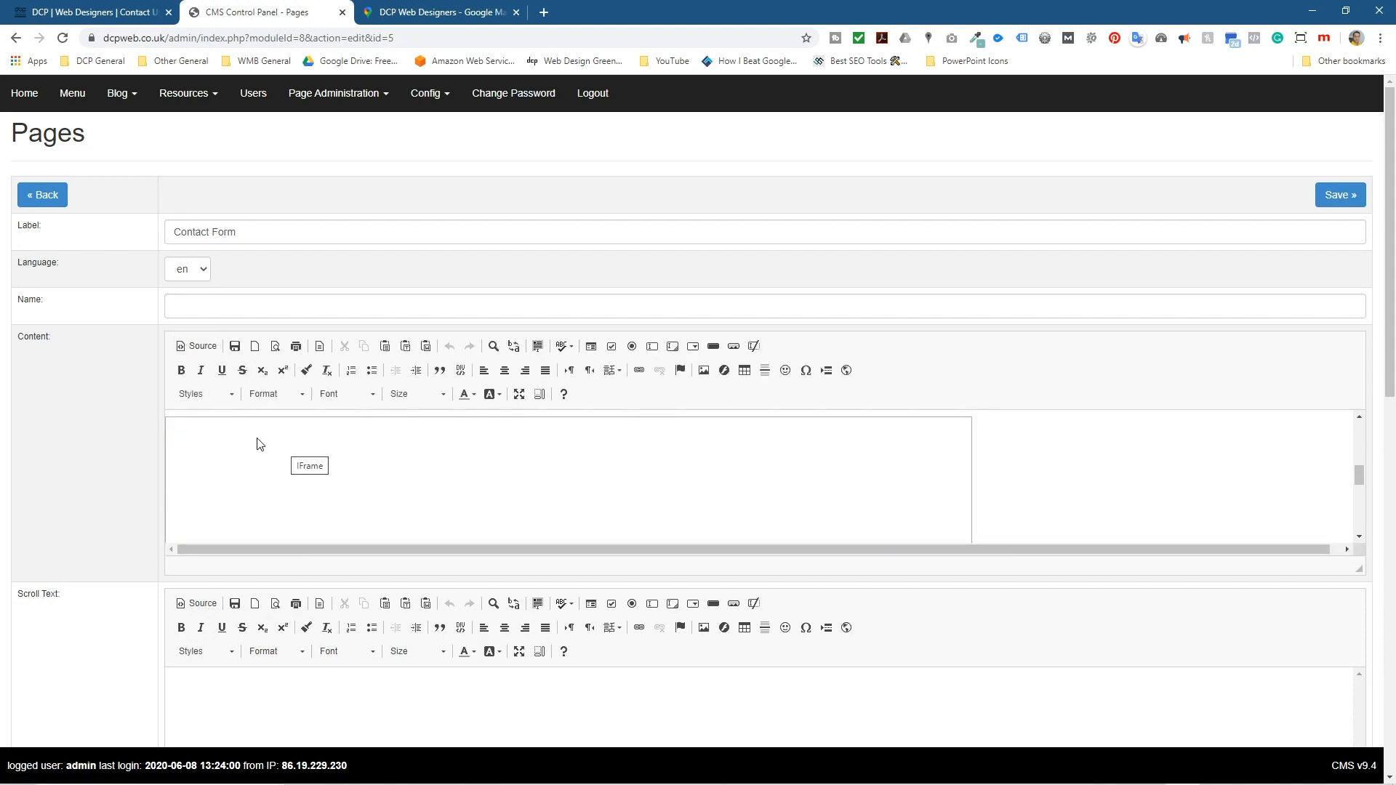
click(197, 346)
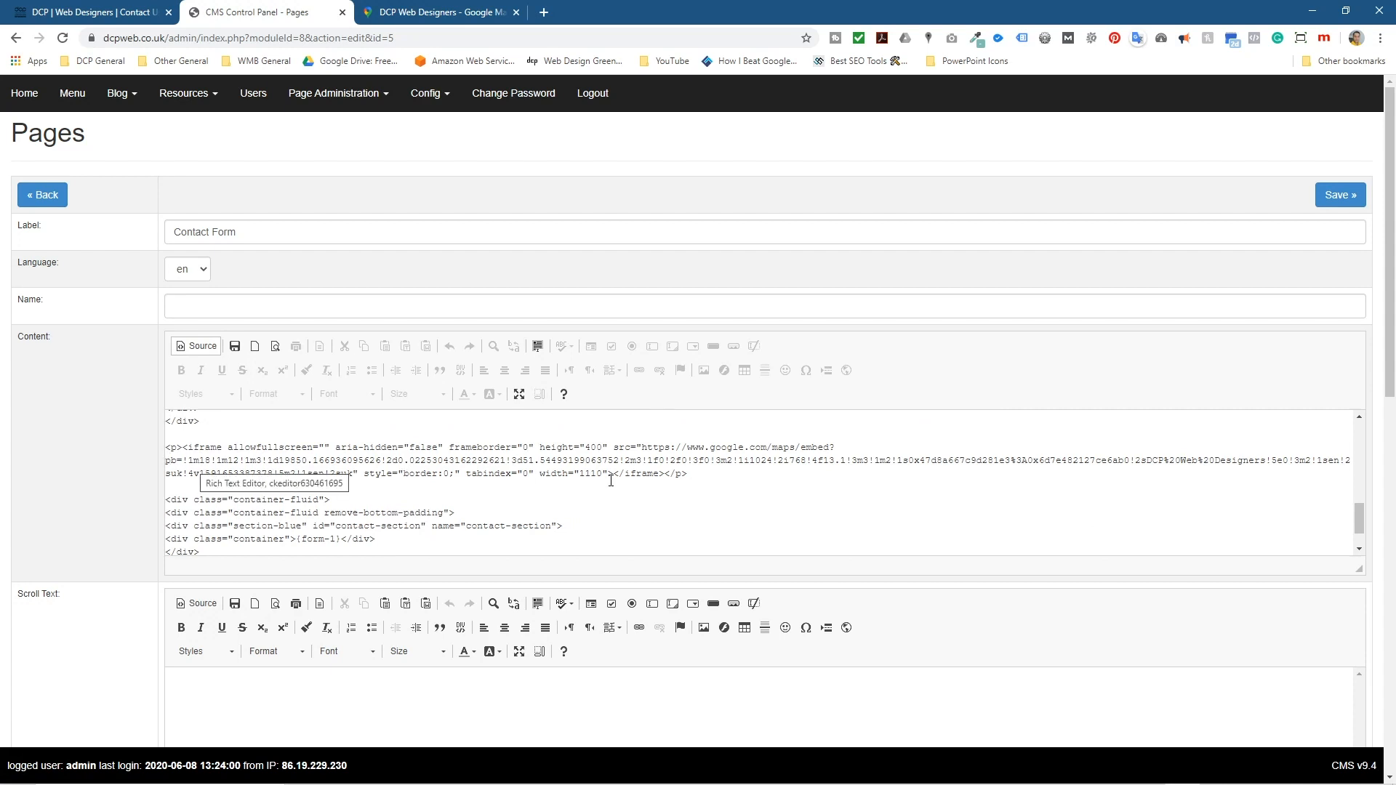
mouse_move(621, 448)
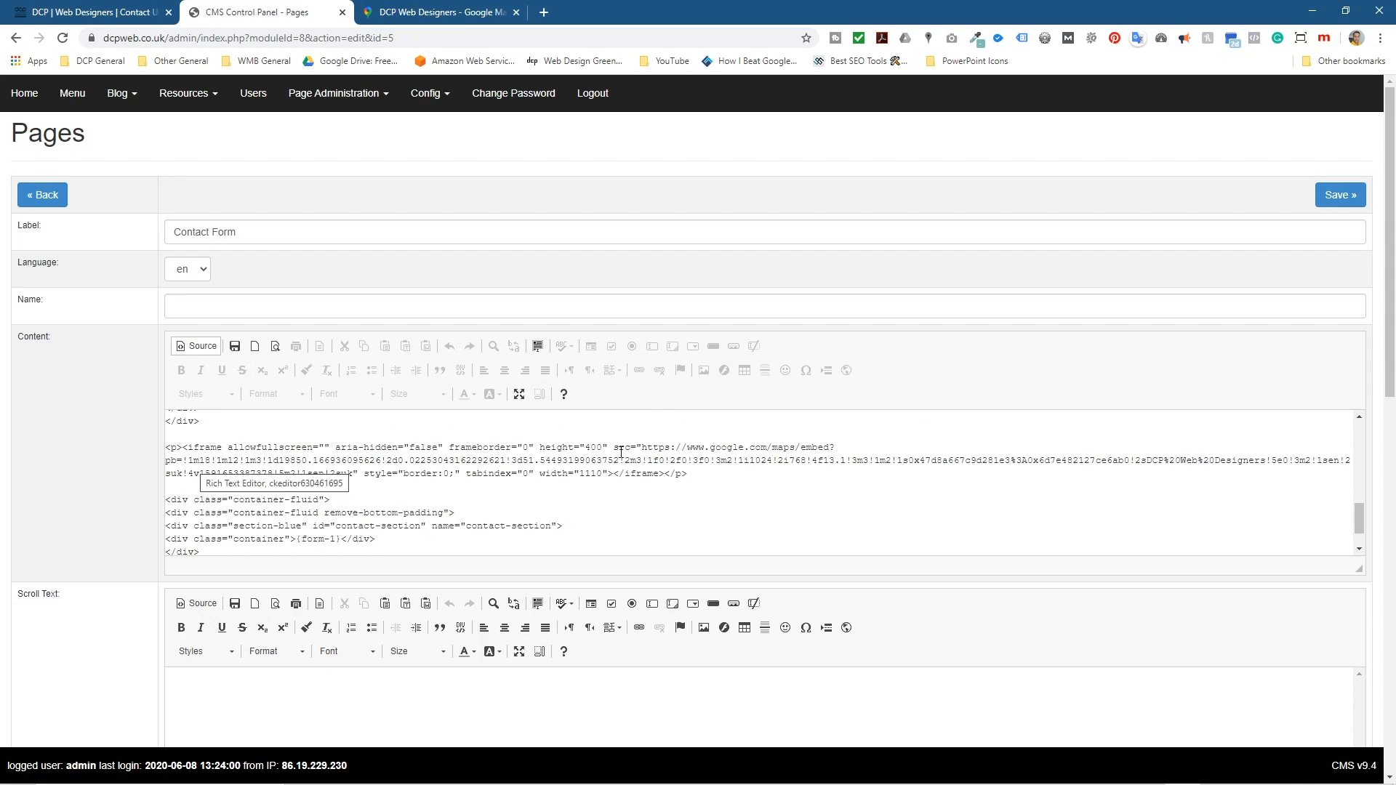
scroll(down, 3)
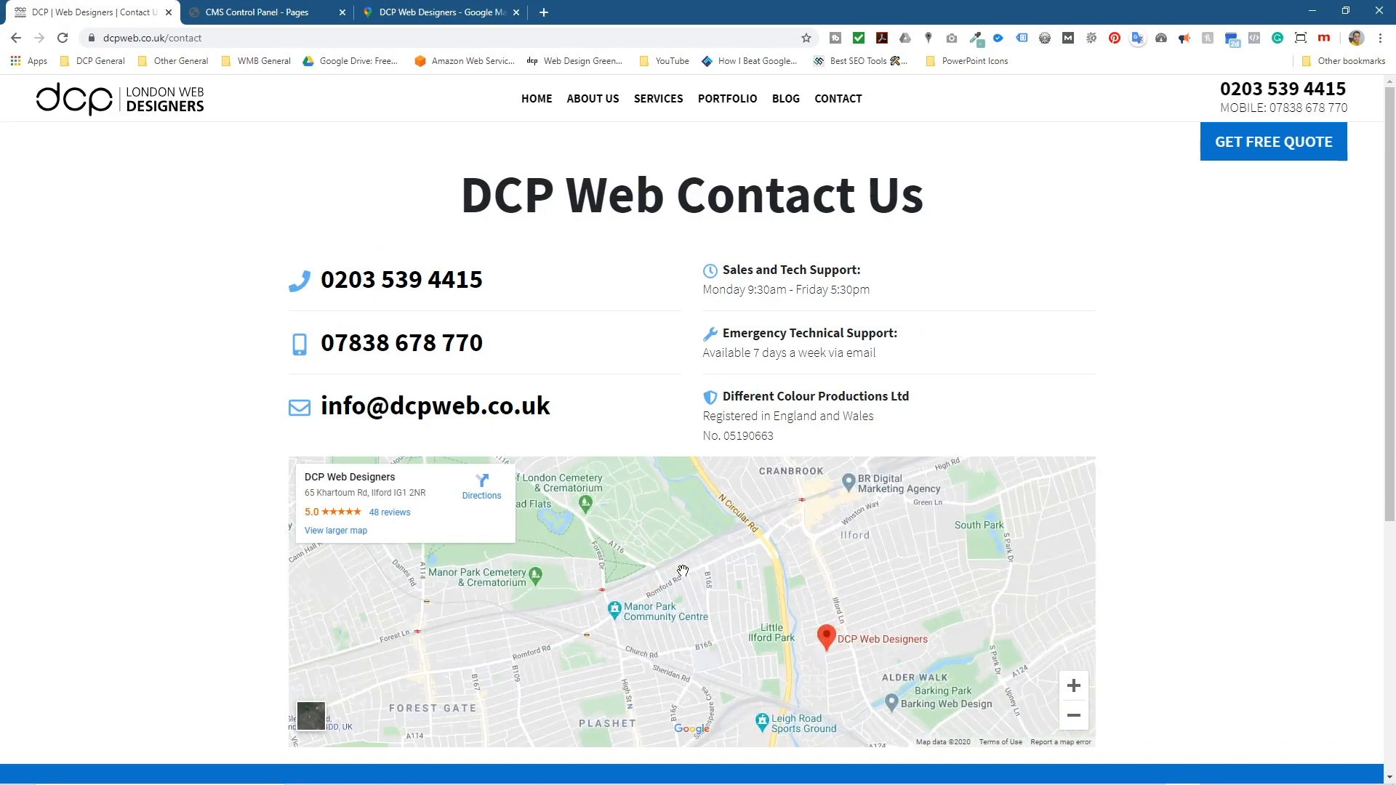
Step: Interact with the embedded map on the live Contact Us page to verify the full-width embed
click(1073, 715)
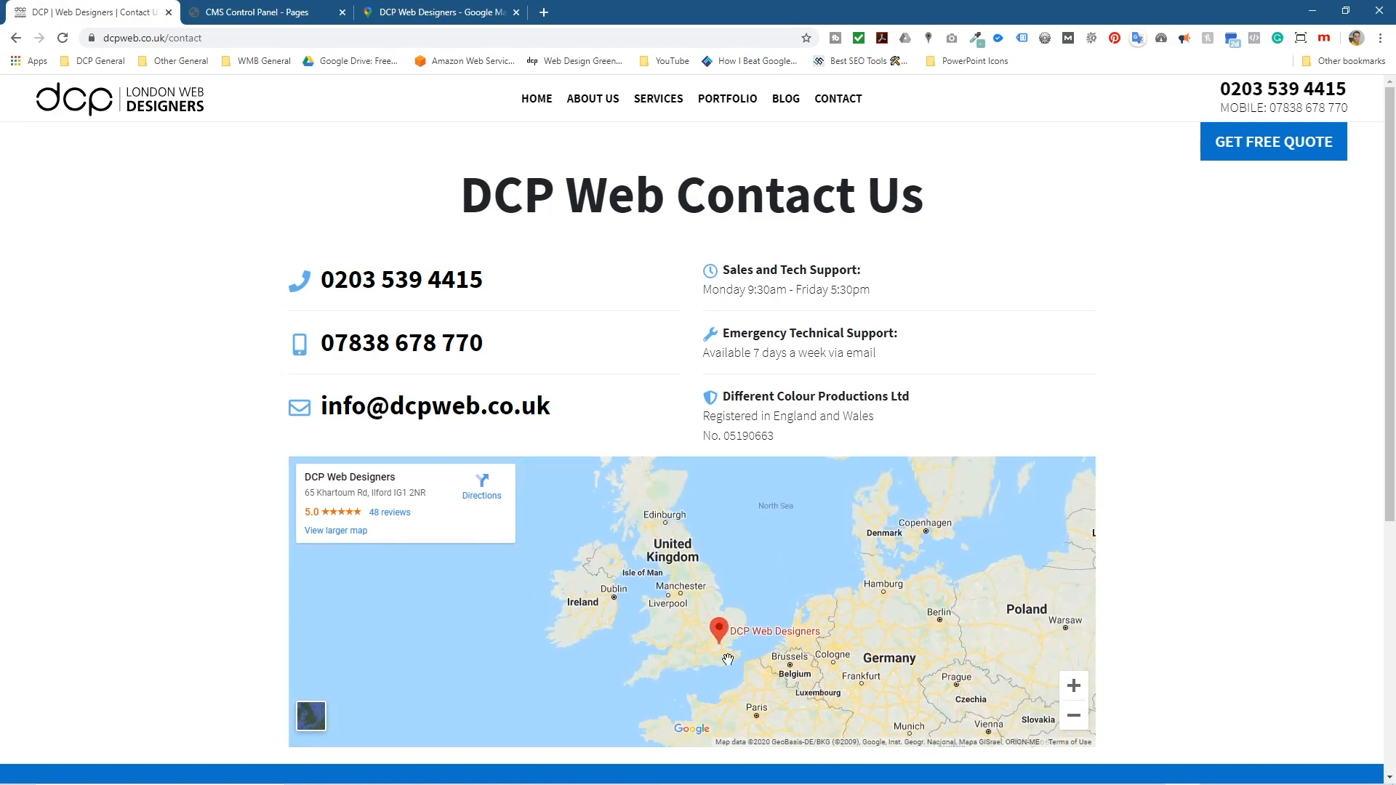
mouse_move(146, 399)
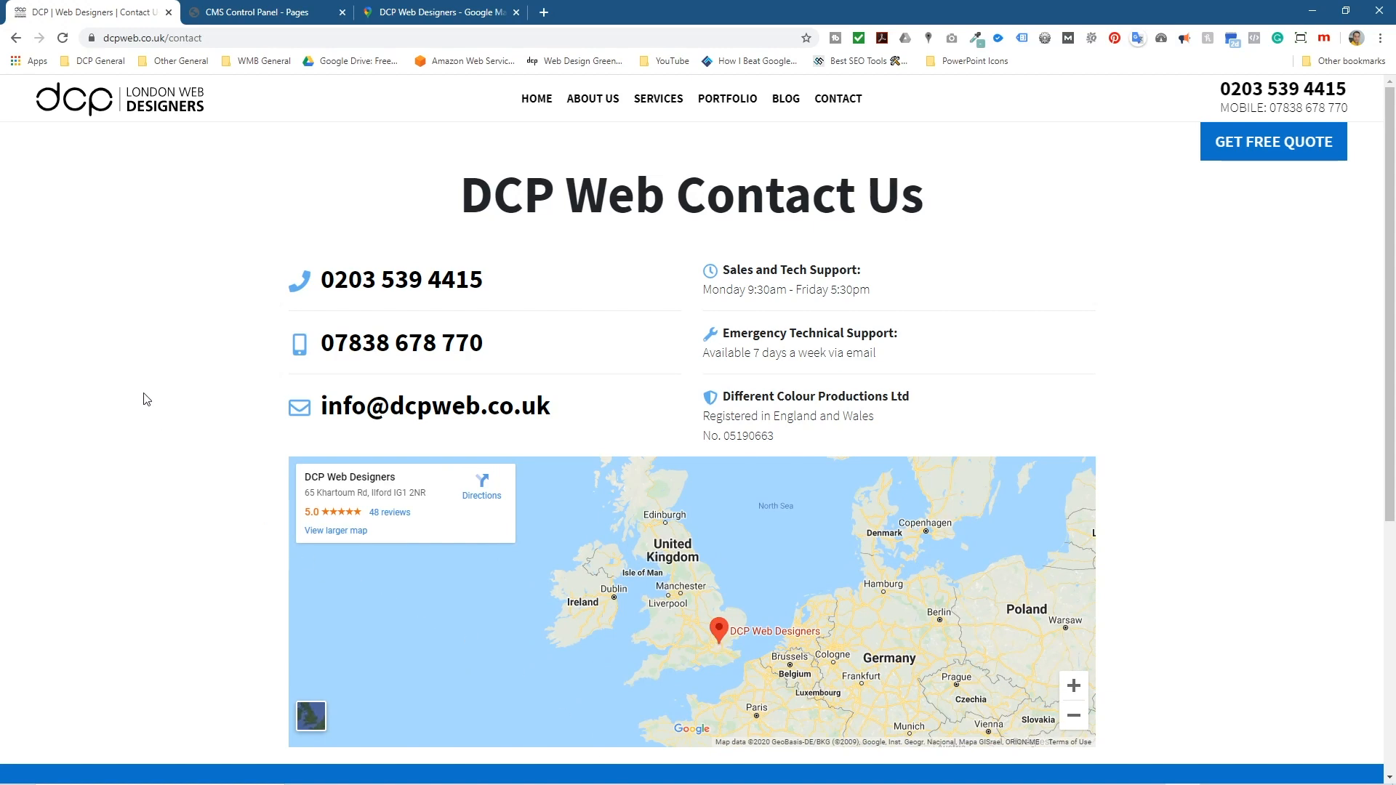